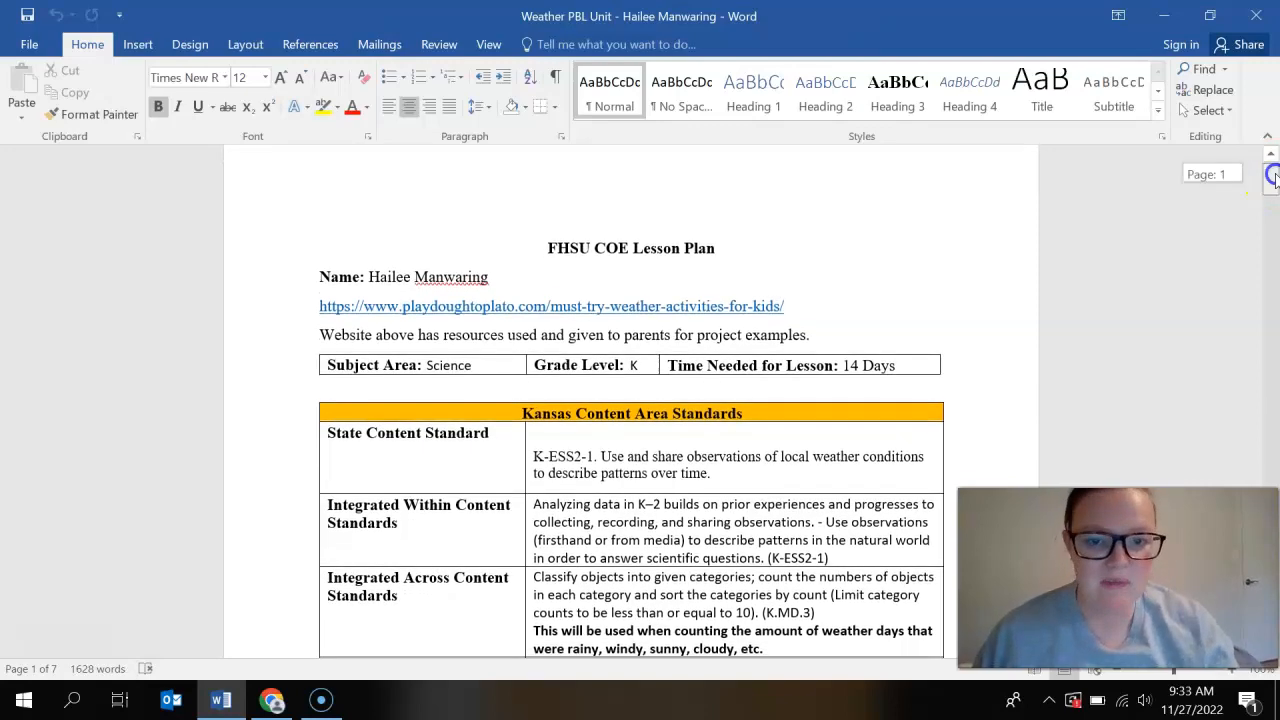
- Scroll from the lesson-plan title and standards tables down to the jar and snow experiment photos
scroll("down", 3)
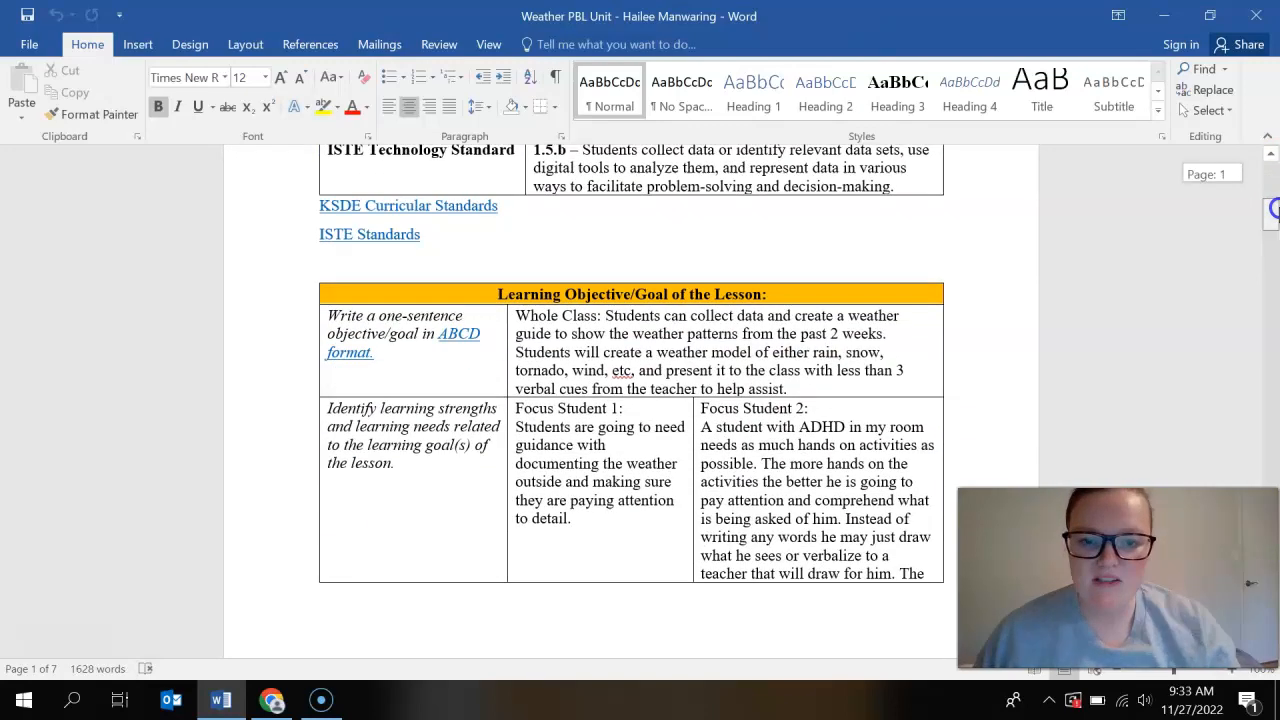
scroll("down", 3)
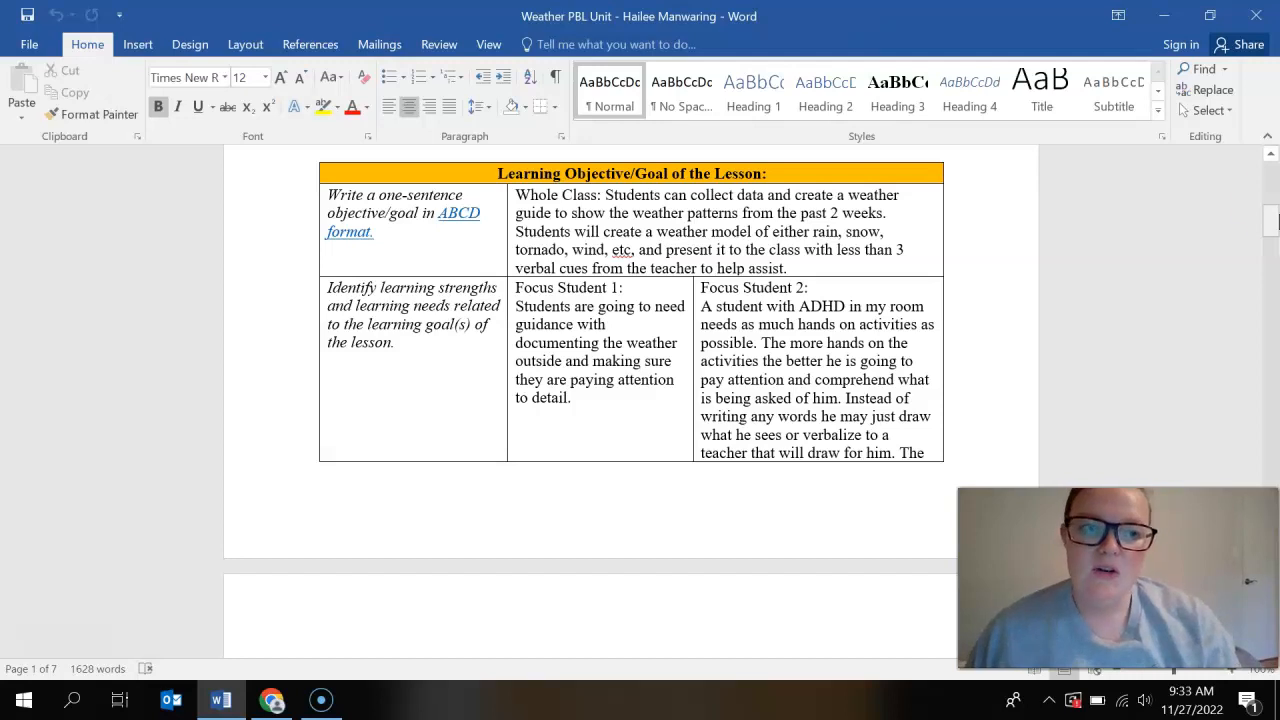
scroll("up", 3)
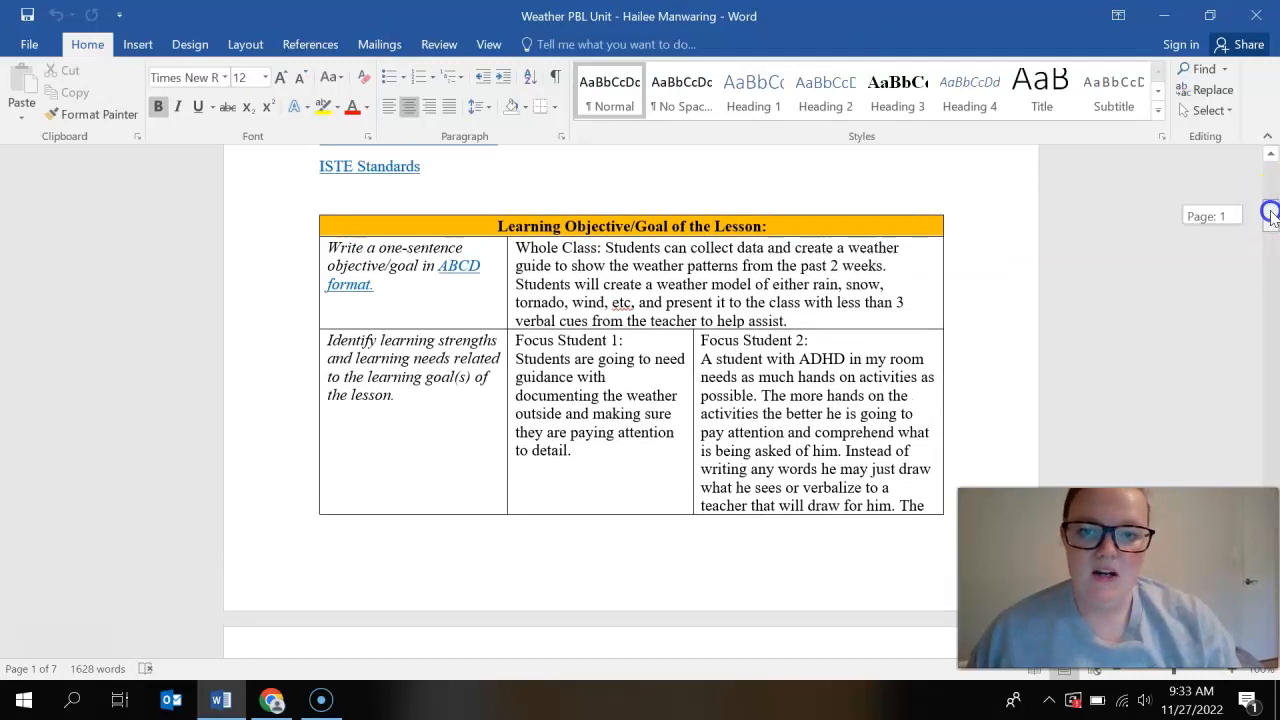
scroll("up", 3)
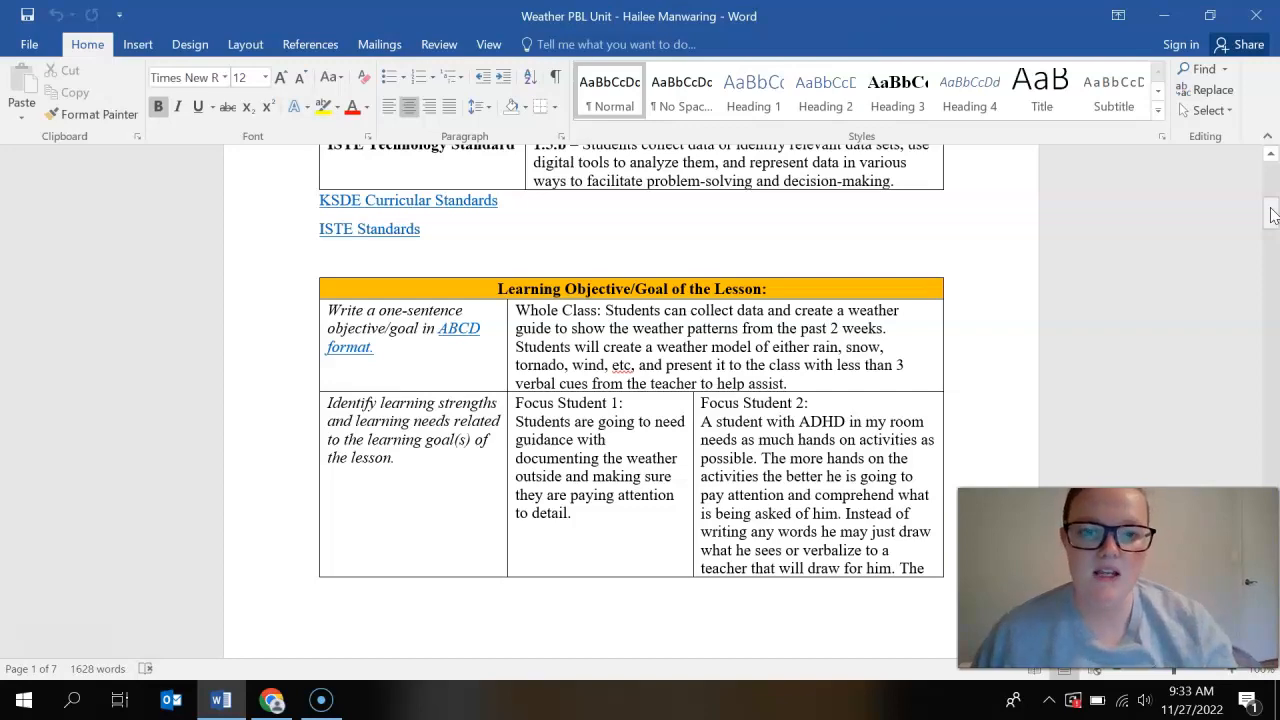
scroll("down", 3)
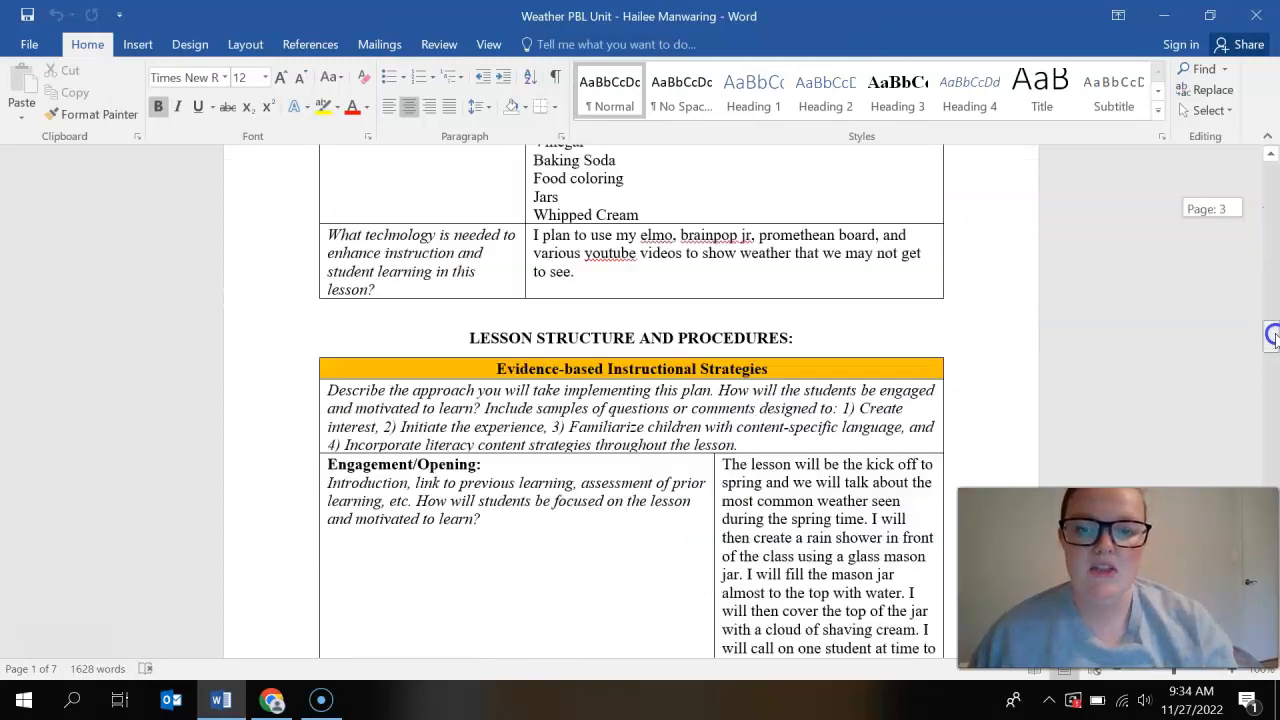
scroll("down", 3)
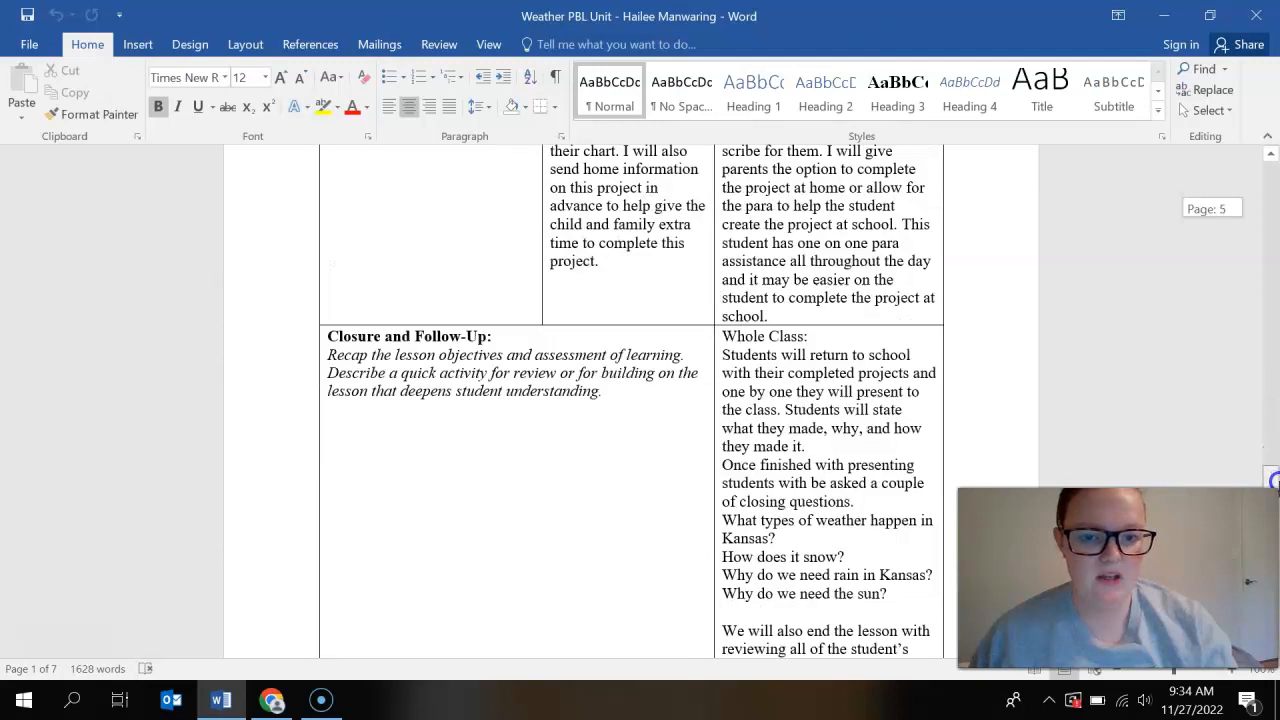
scroll("down", 3)
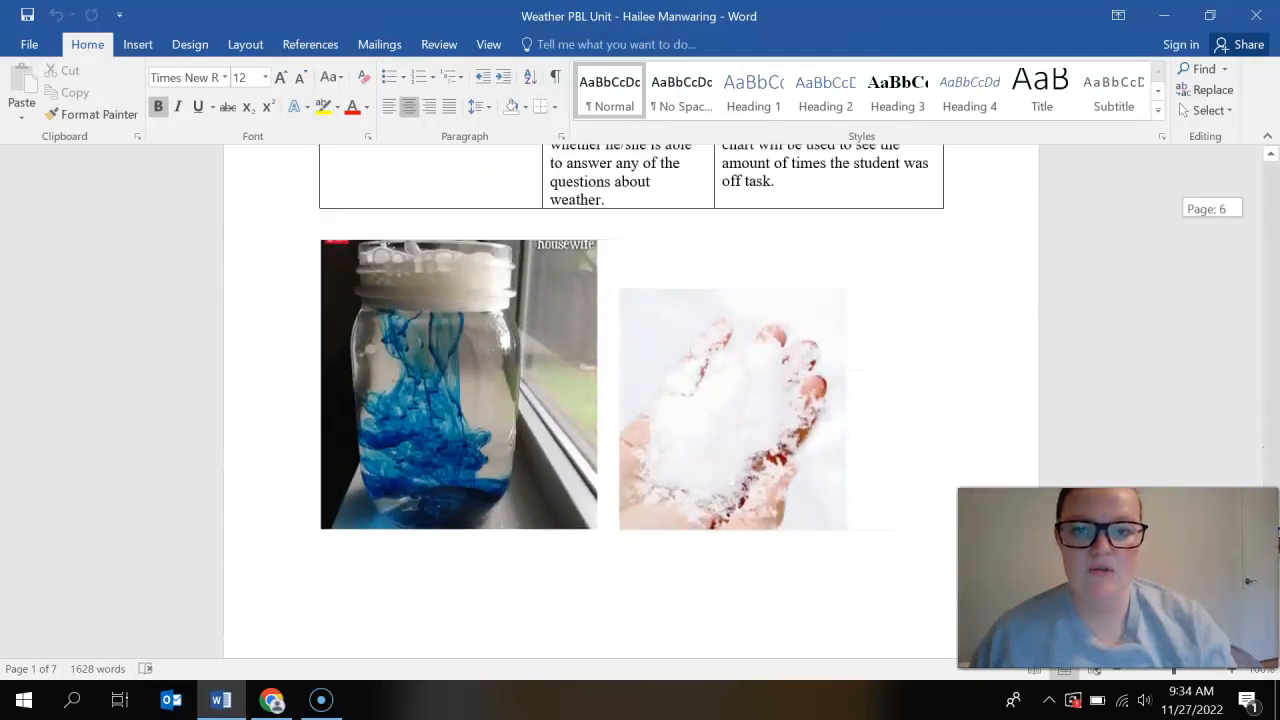
scroll("down", 3)
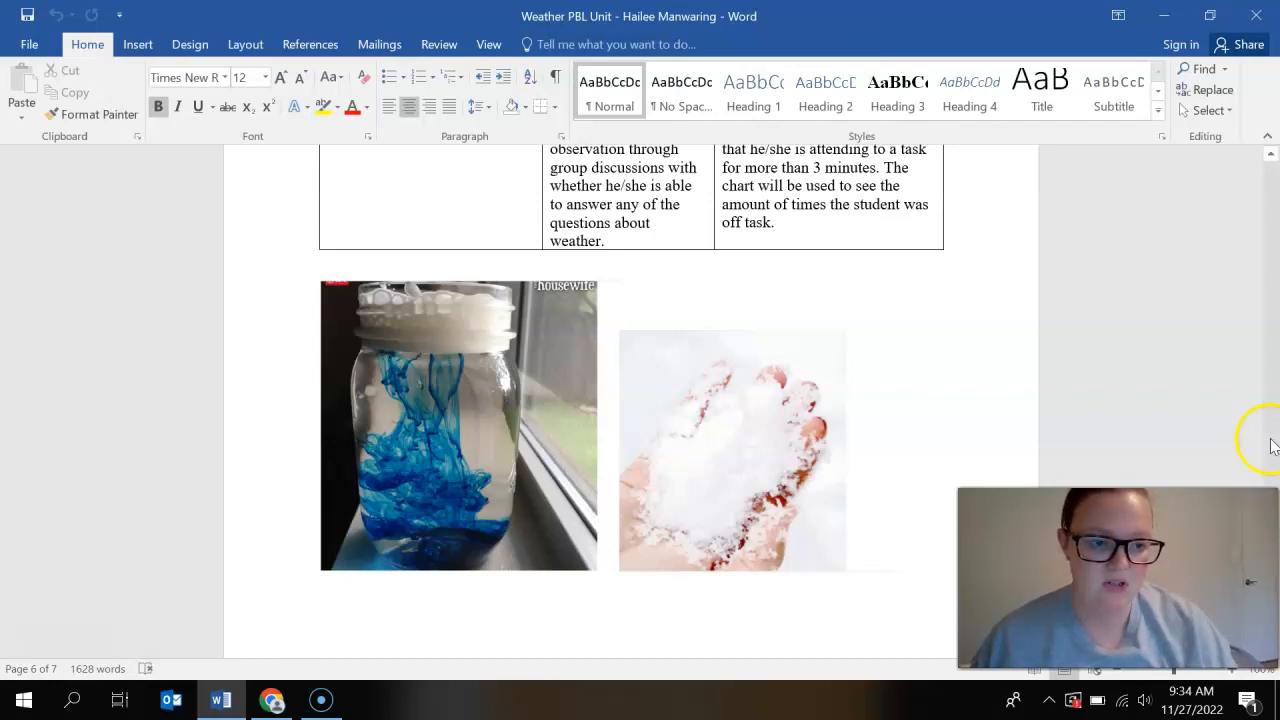
mouse_move(1270, 308)
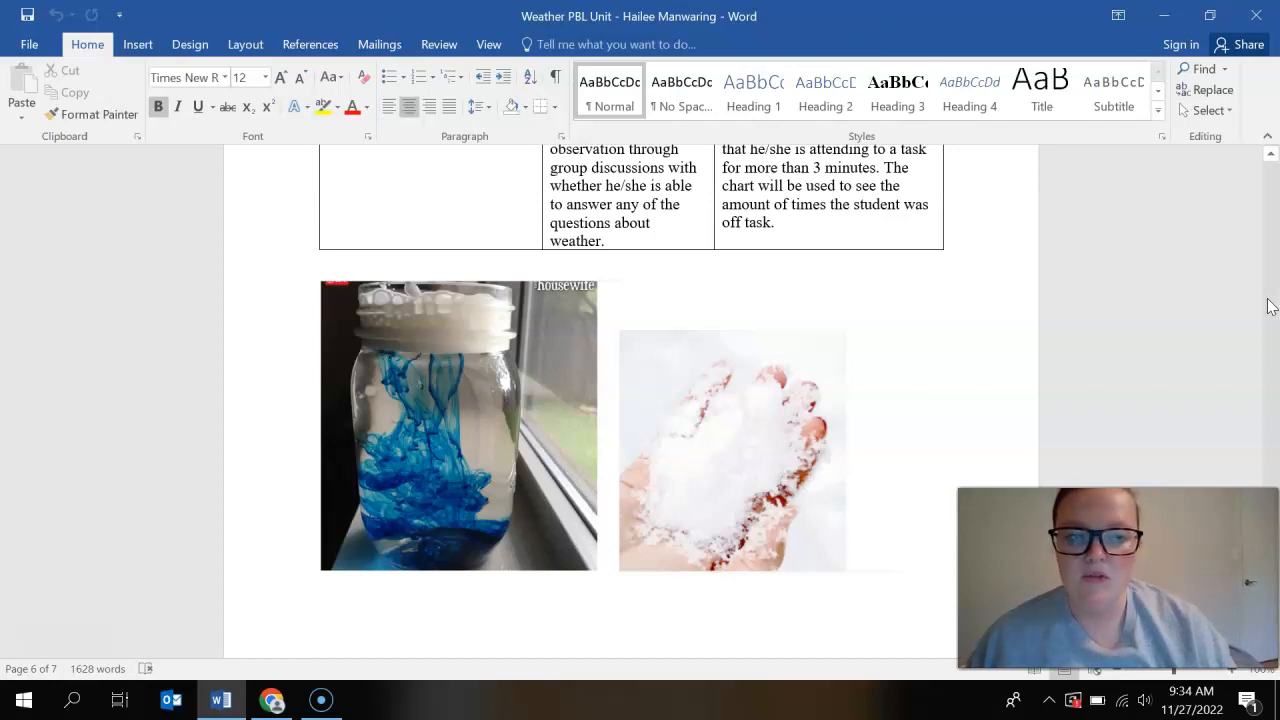
- Scroll up to the Learning Objective table, then down past assessments and vocabulary to Materials Needed on page 2
scroll("up", 3)
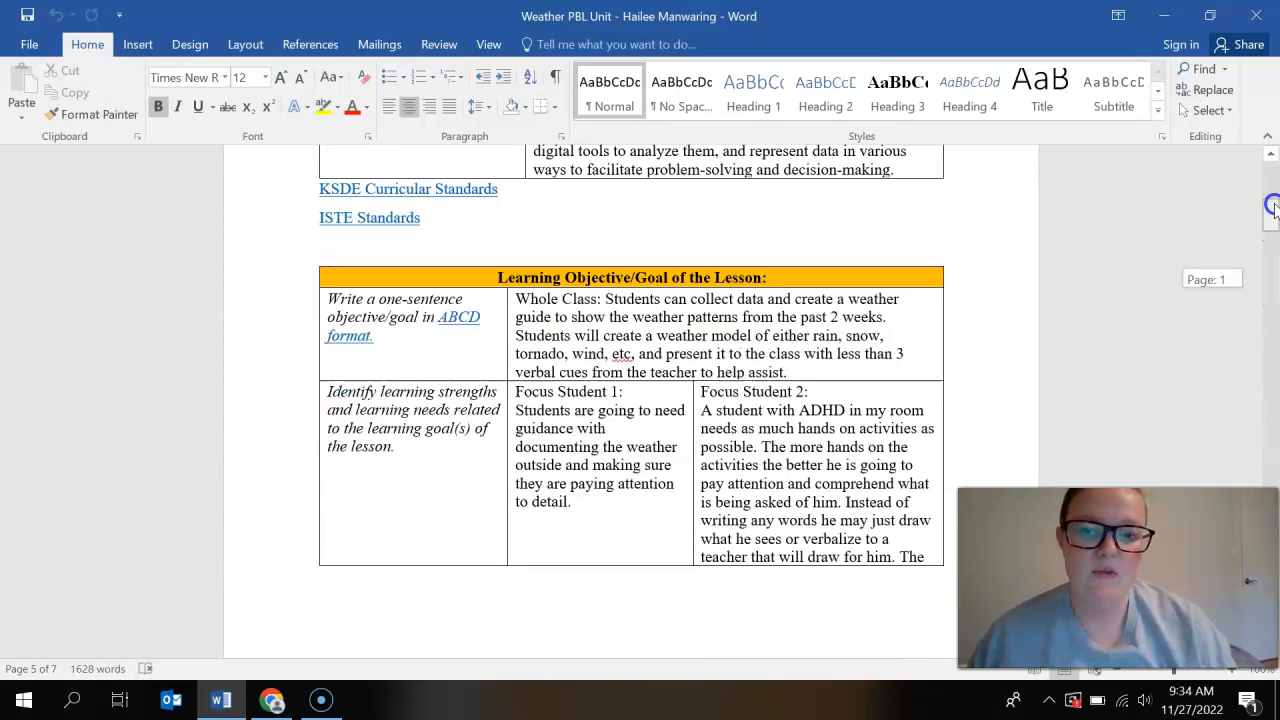
scroll("up", 3)
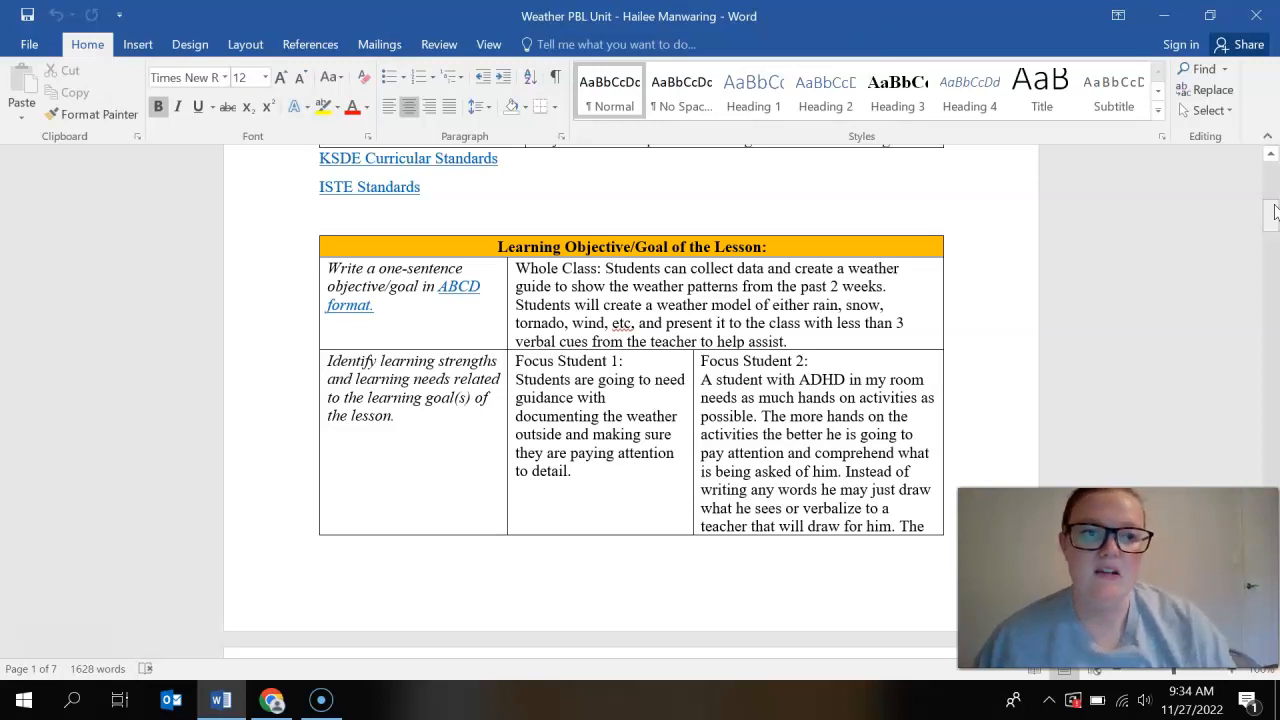
scroll("down", 3)
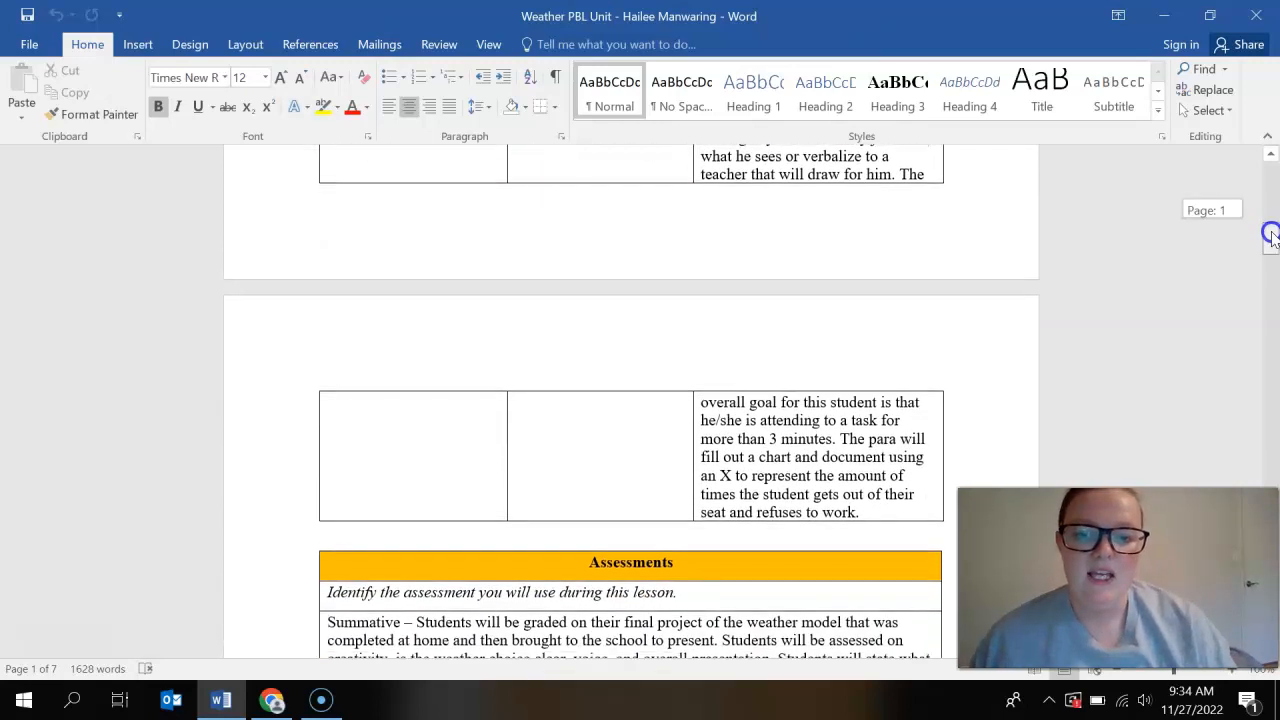
scroll("down", 3)
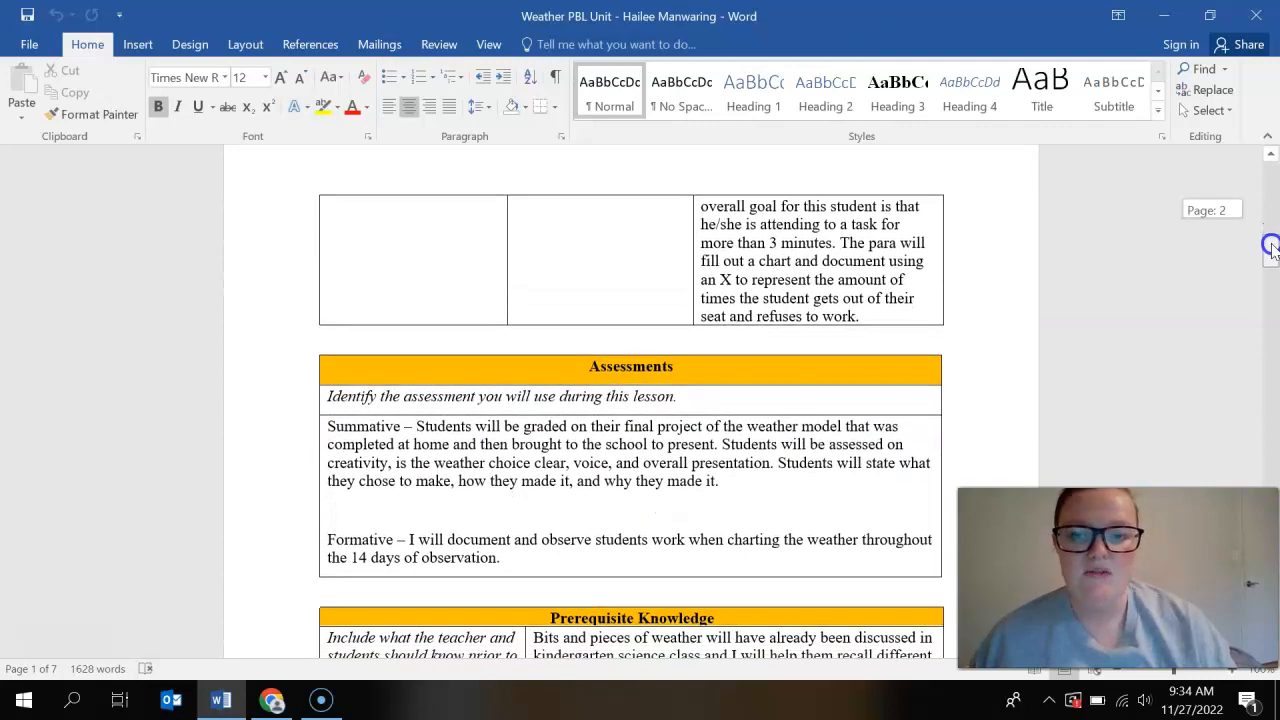
scroll("down", 3)
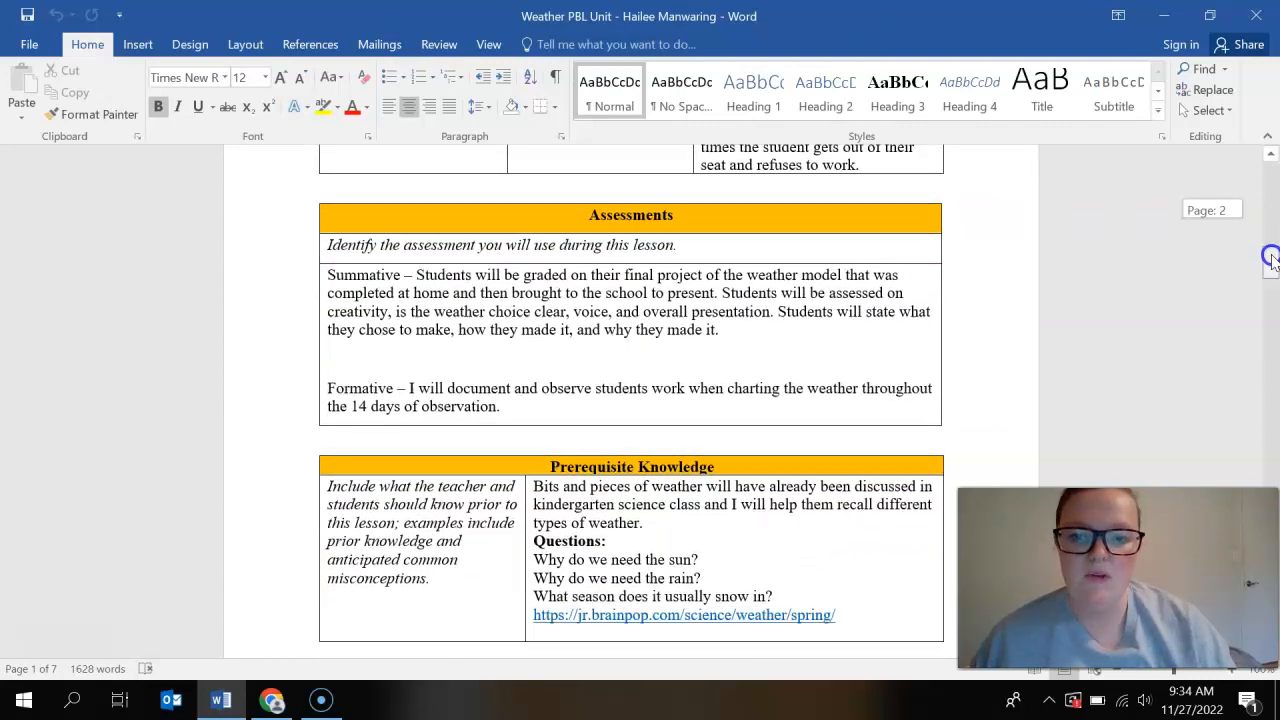
scroll("down", 3)
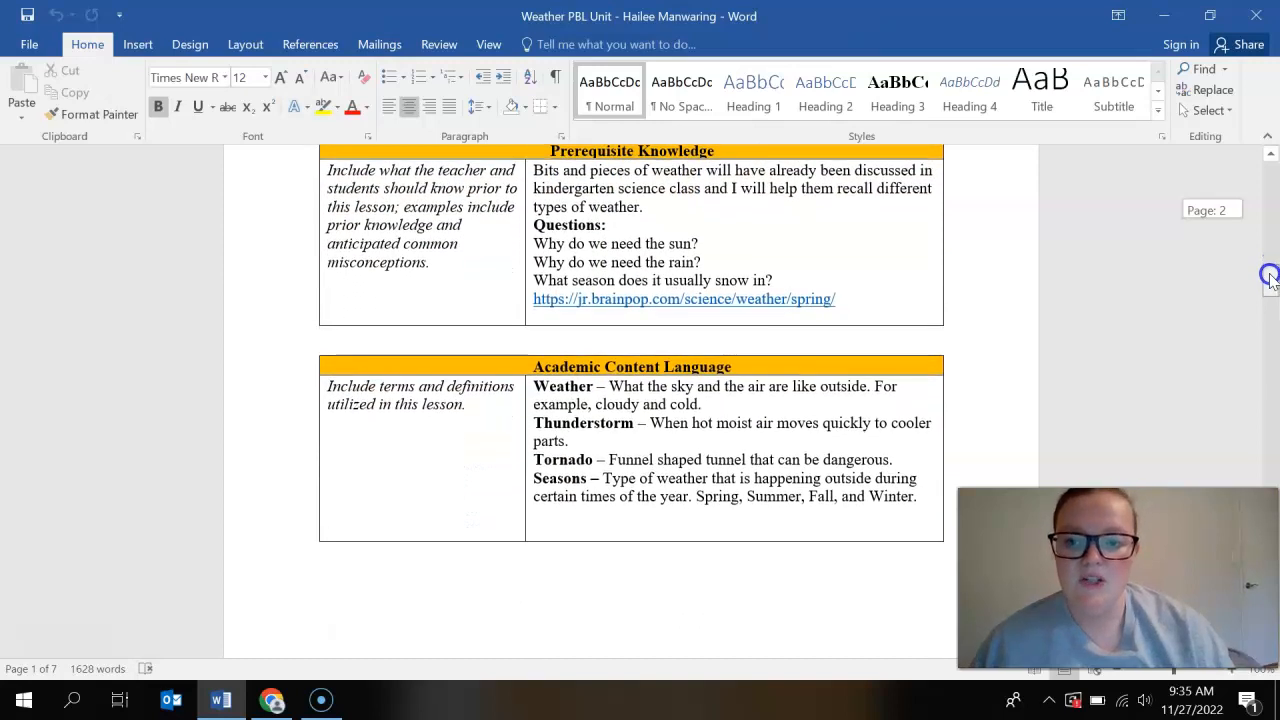
scroll("down", 3)
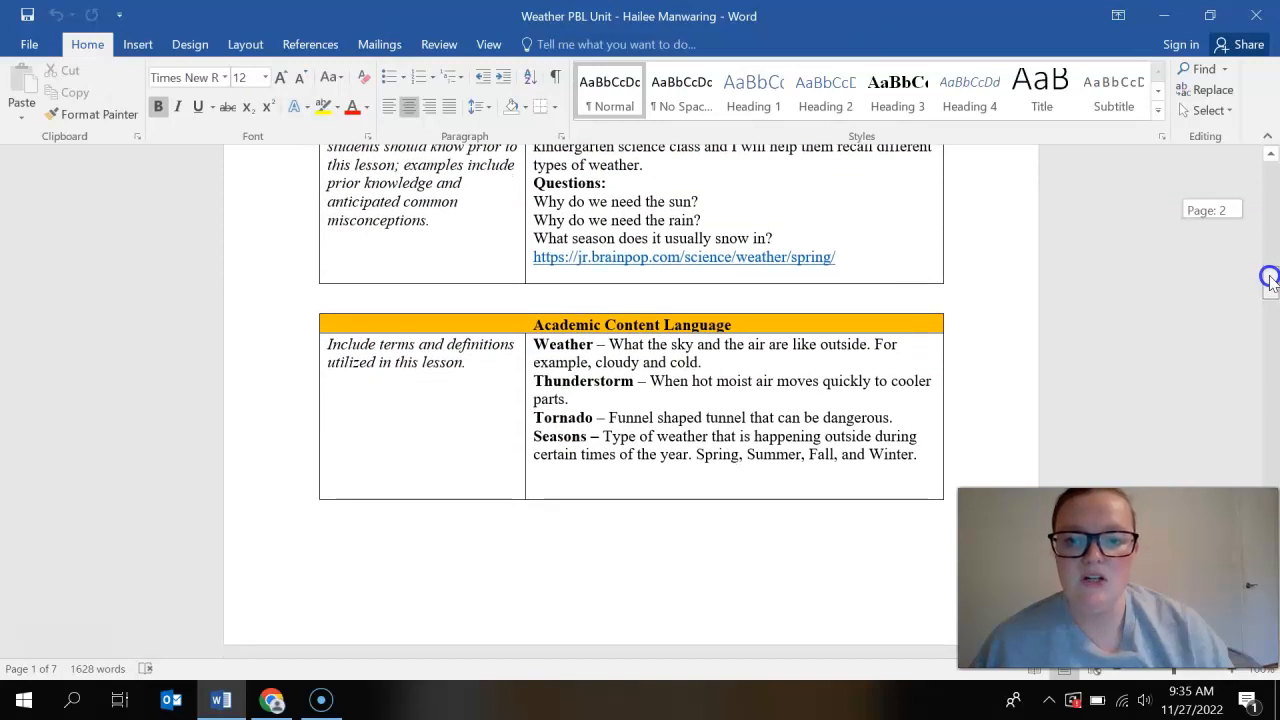
scroll("down", 3)
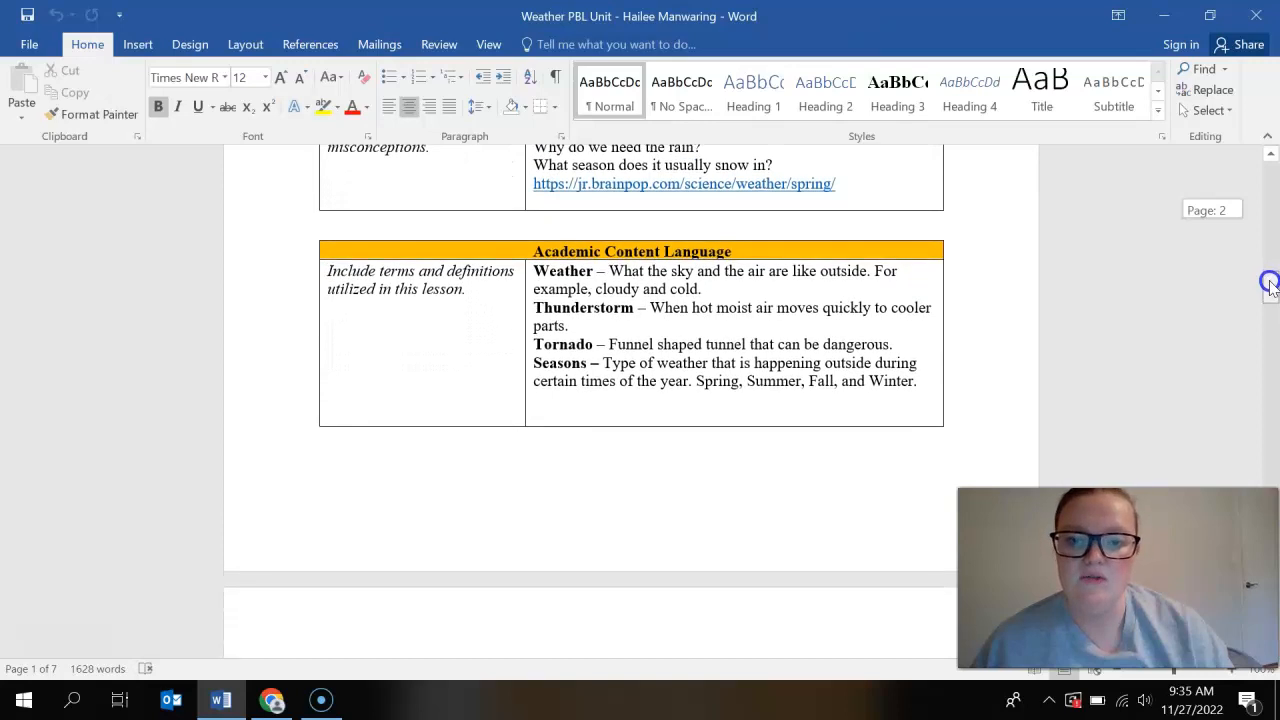
scroll("down", 3)
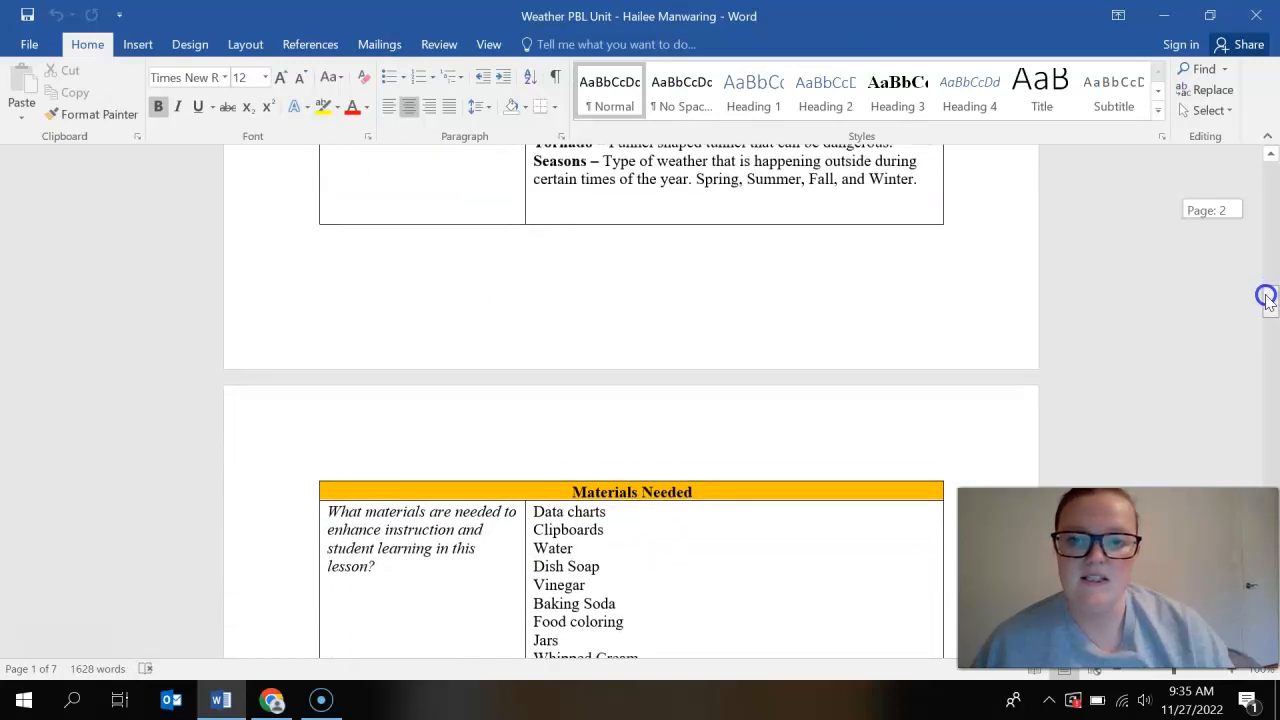
scroll("down", 3)
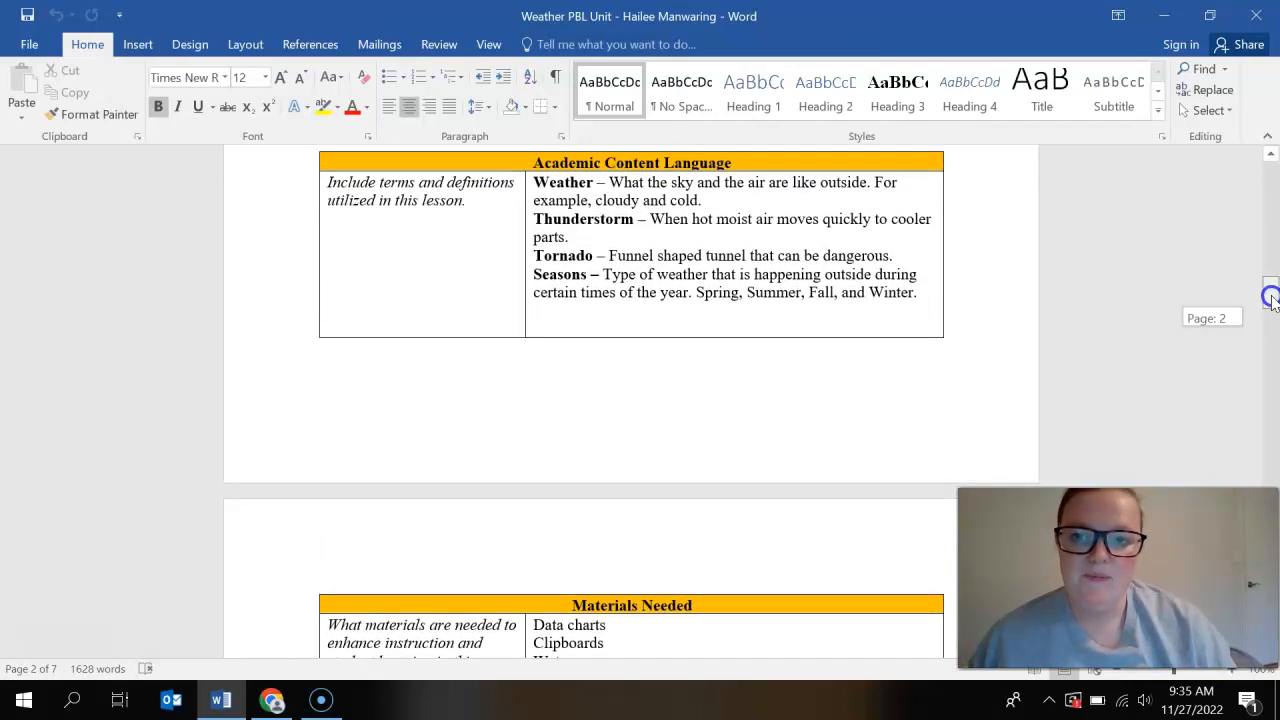
scroll("down", 3)
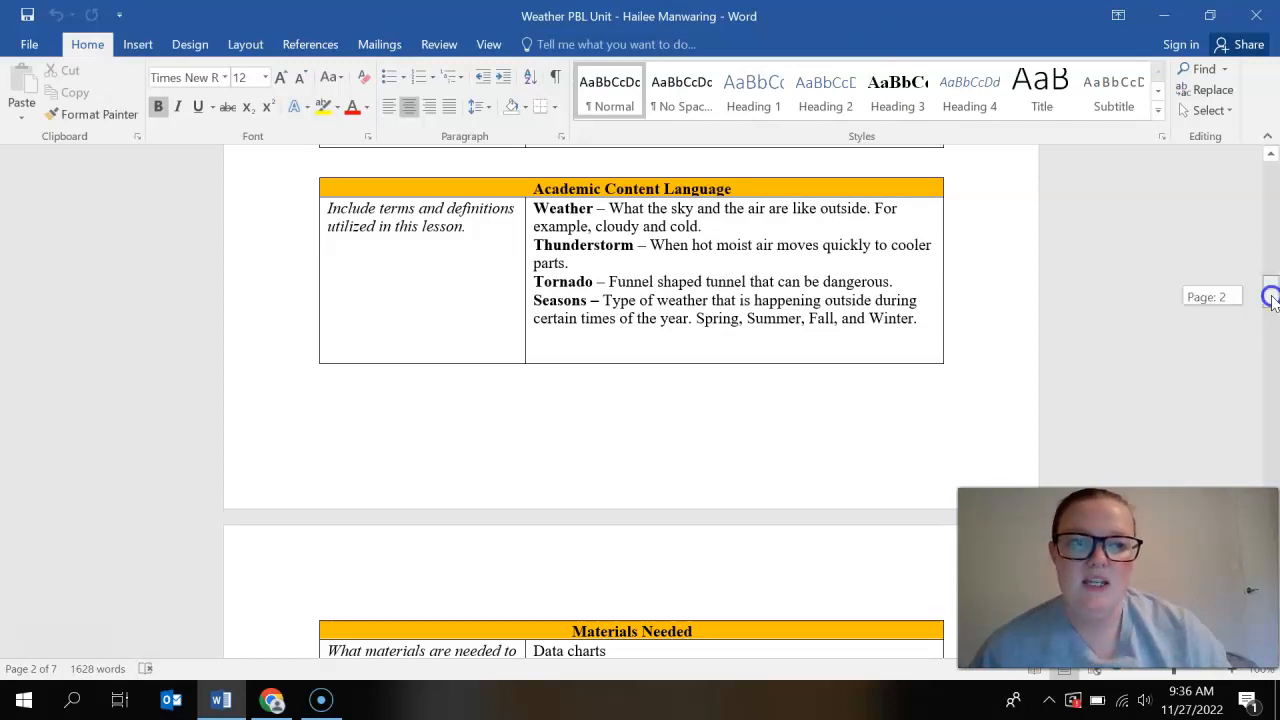
scroll("down", 3)
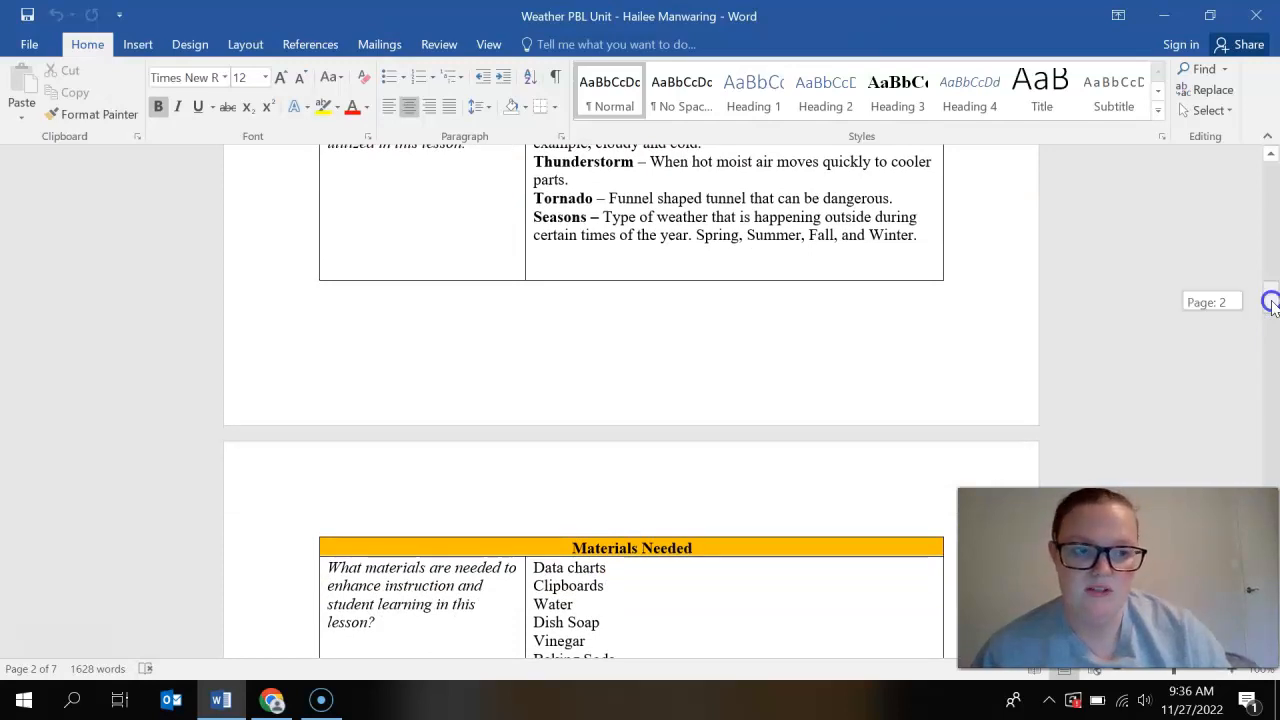
scroll("down", 3)
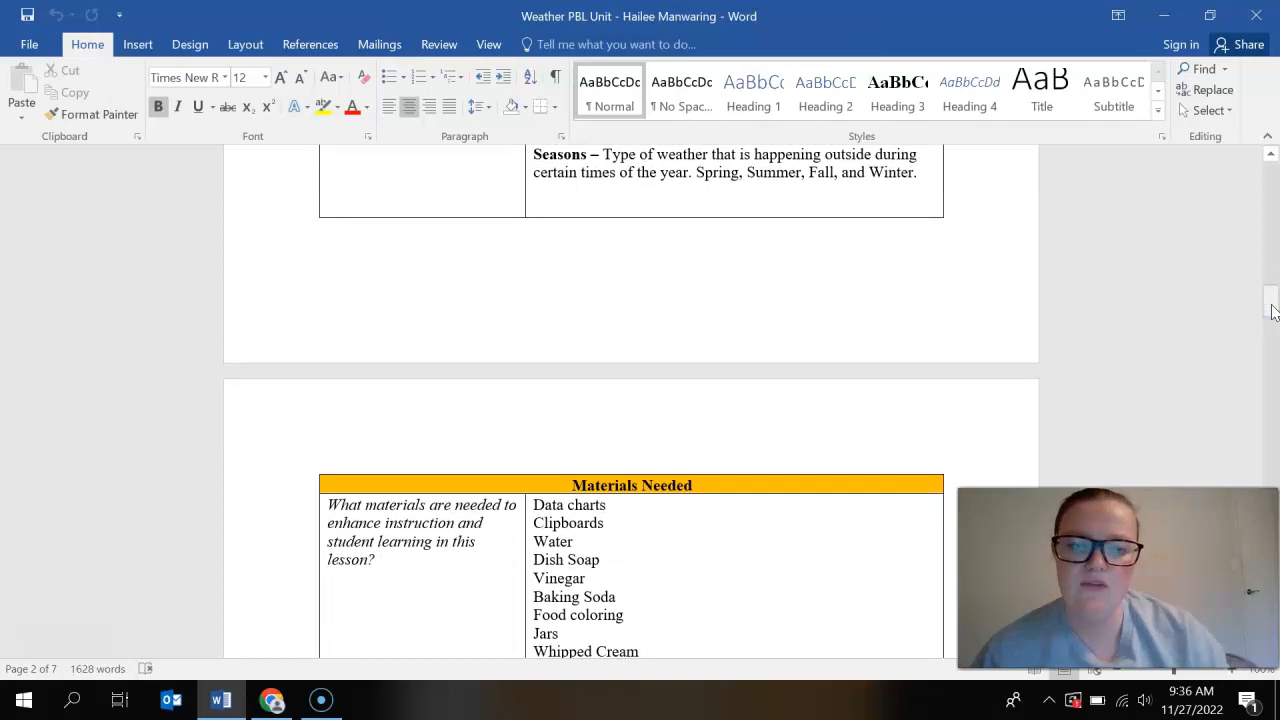
scroll("down", 3)
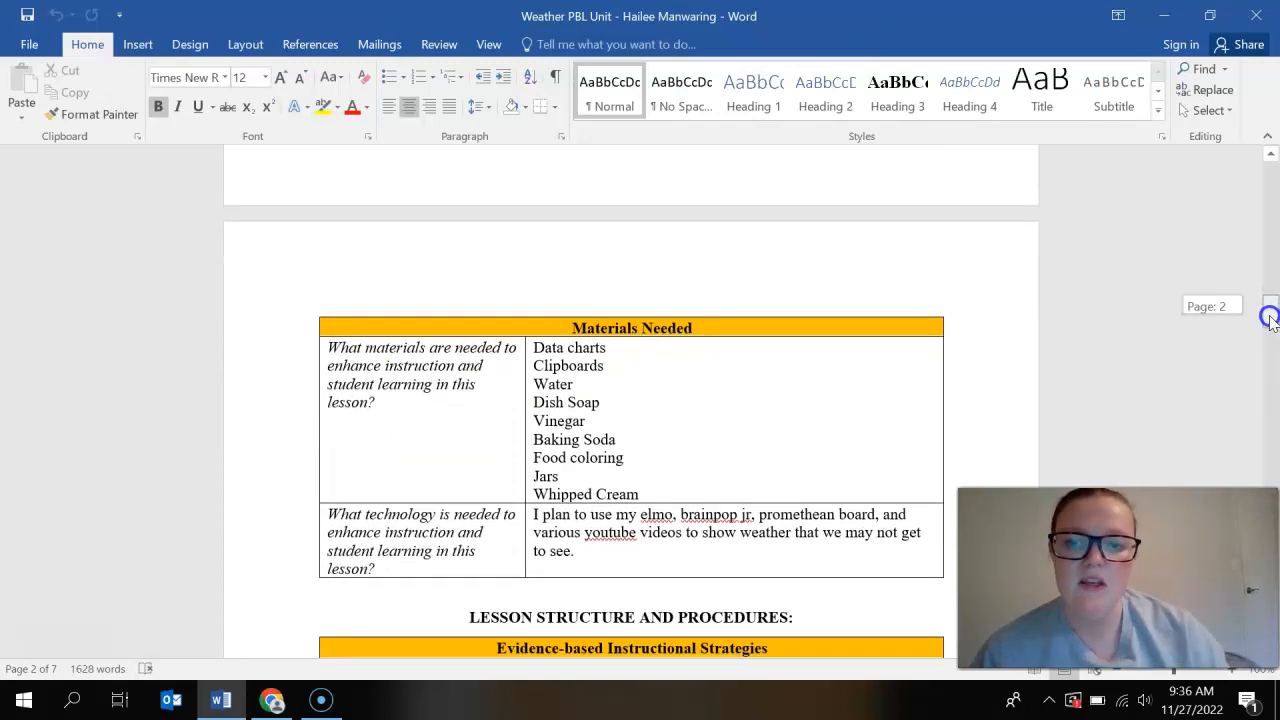
scroll("down", 3)
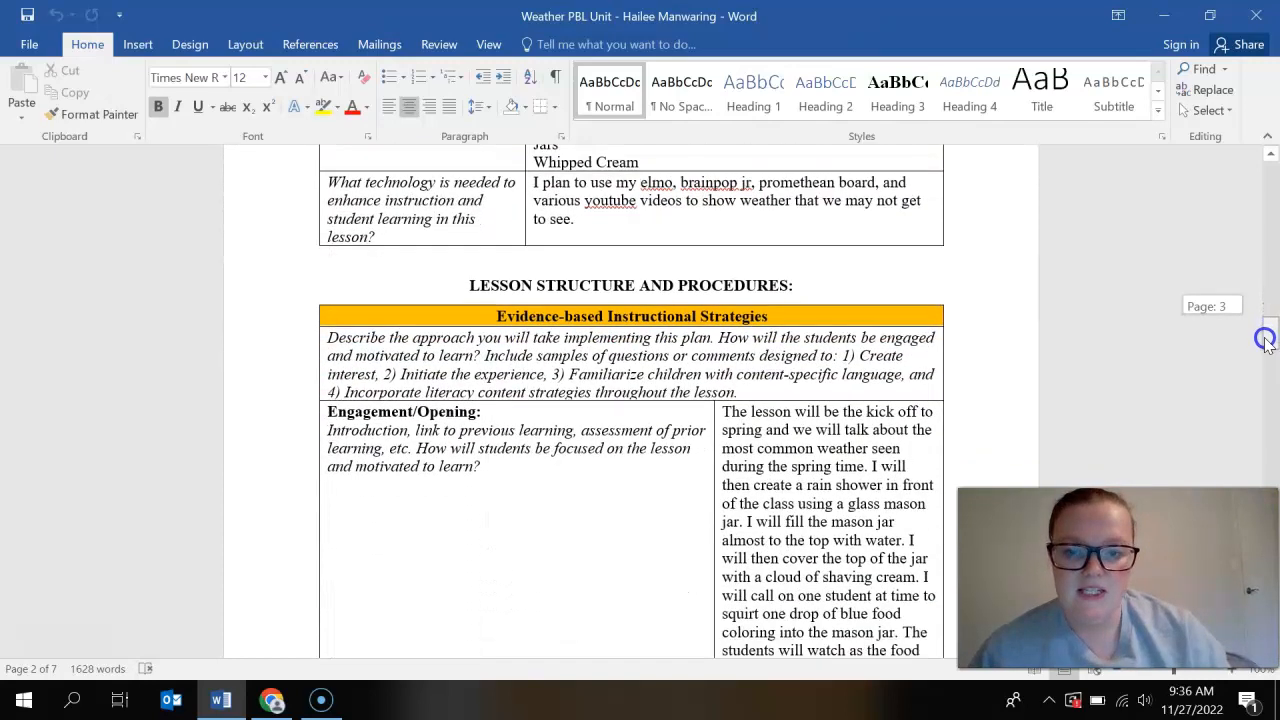
scroll("down", 3)
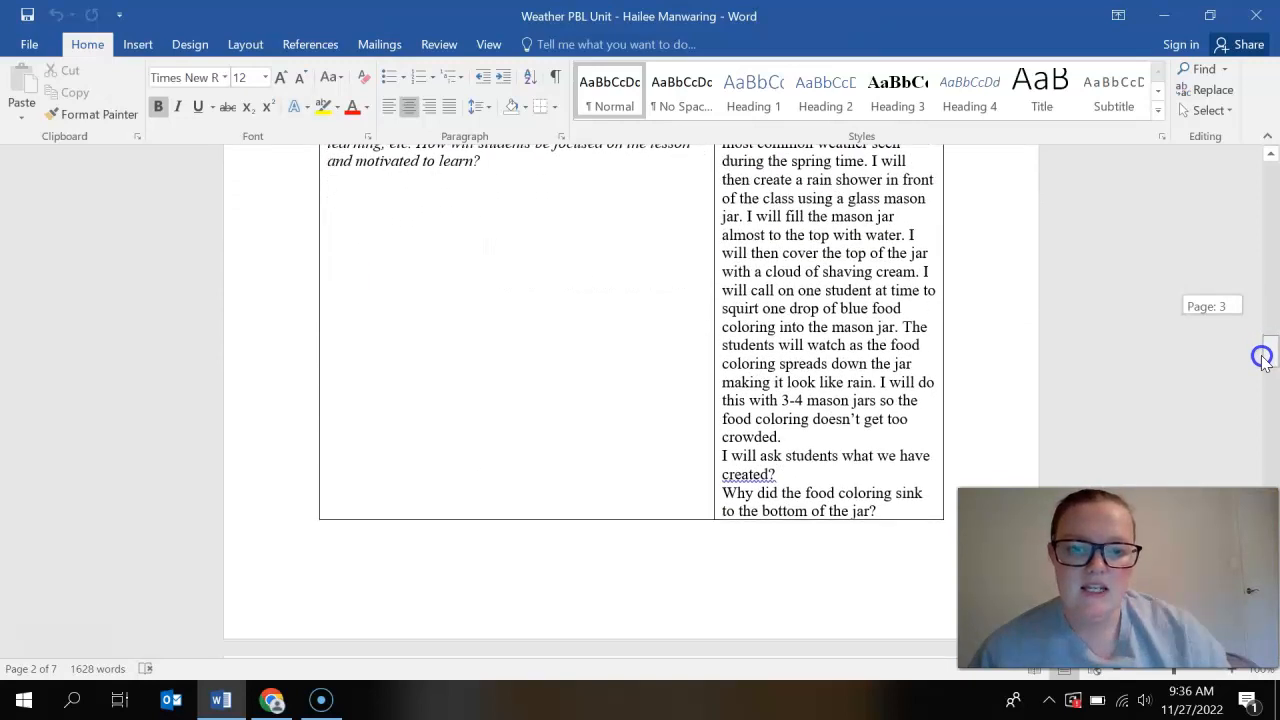
scroll("down", 3)
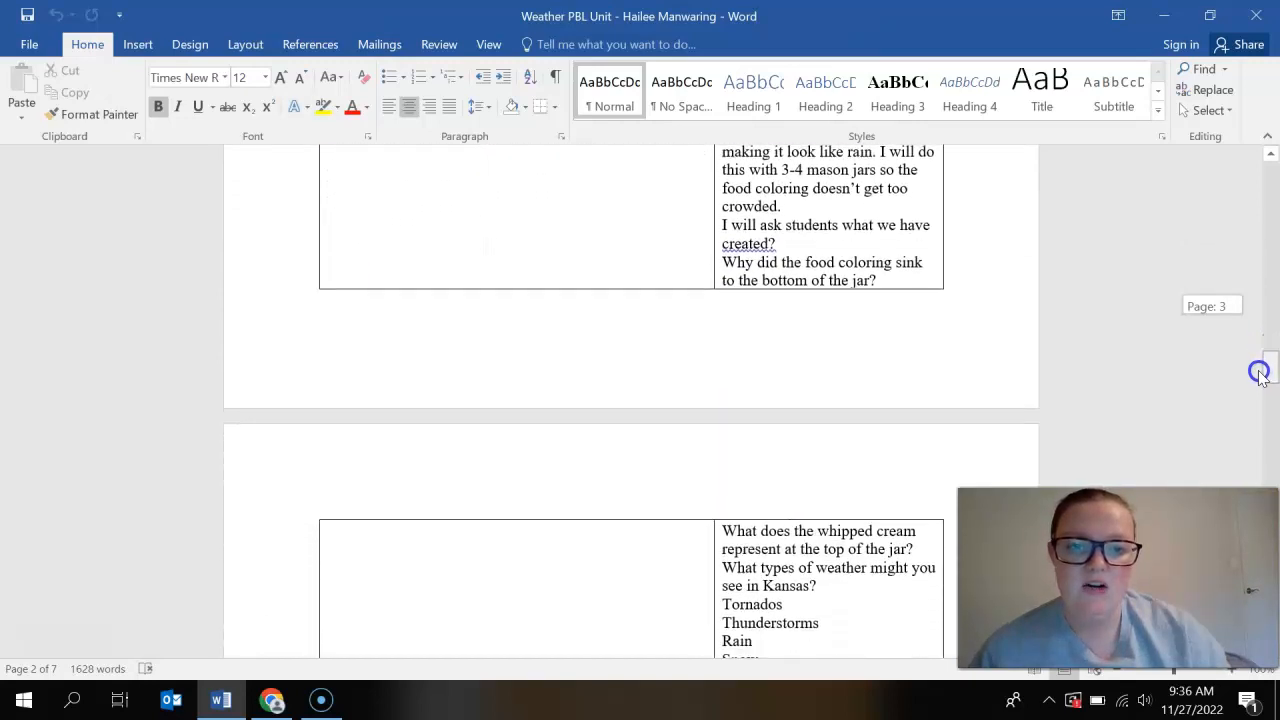
scroll("down", 3)
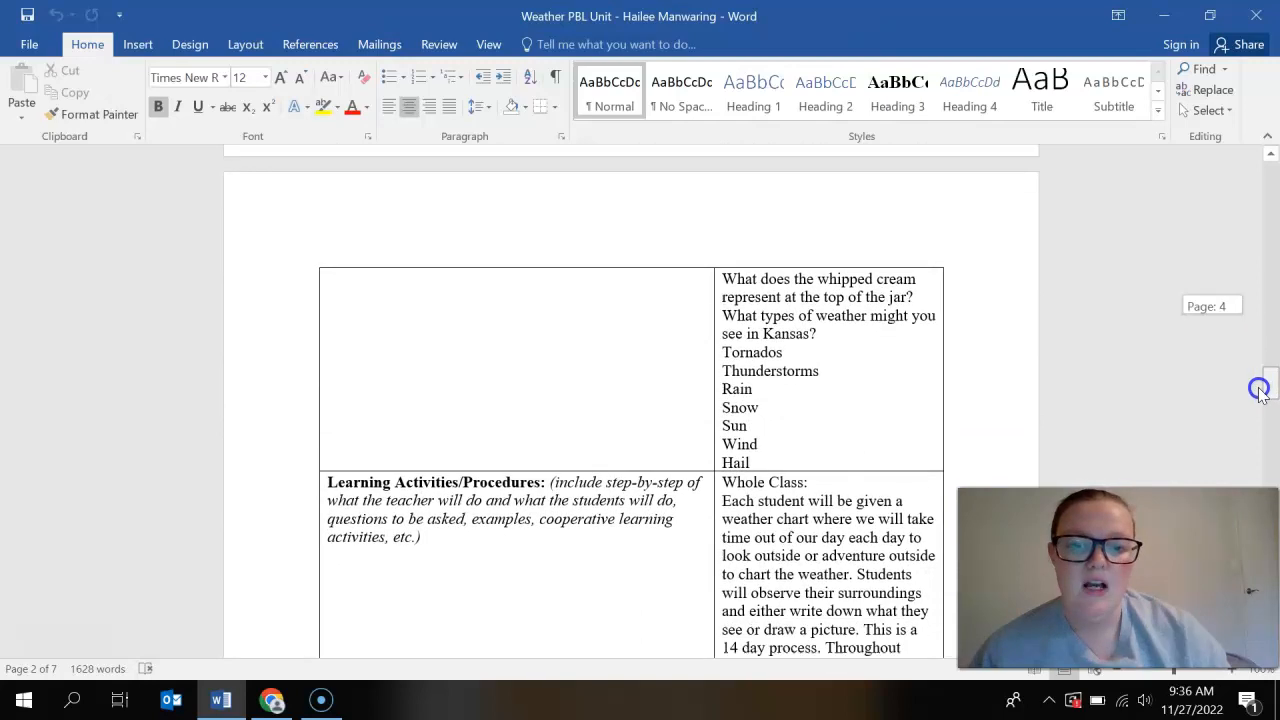
scroll("down", 3)
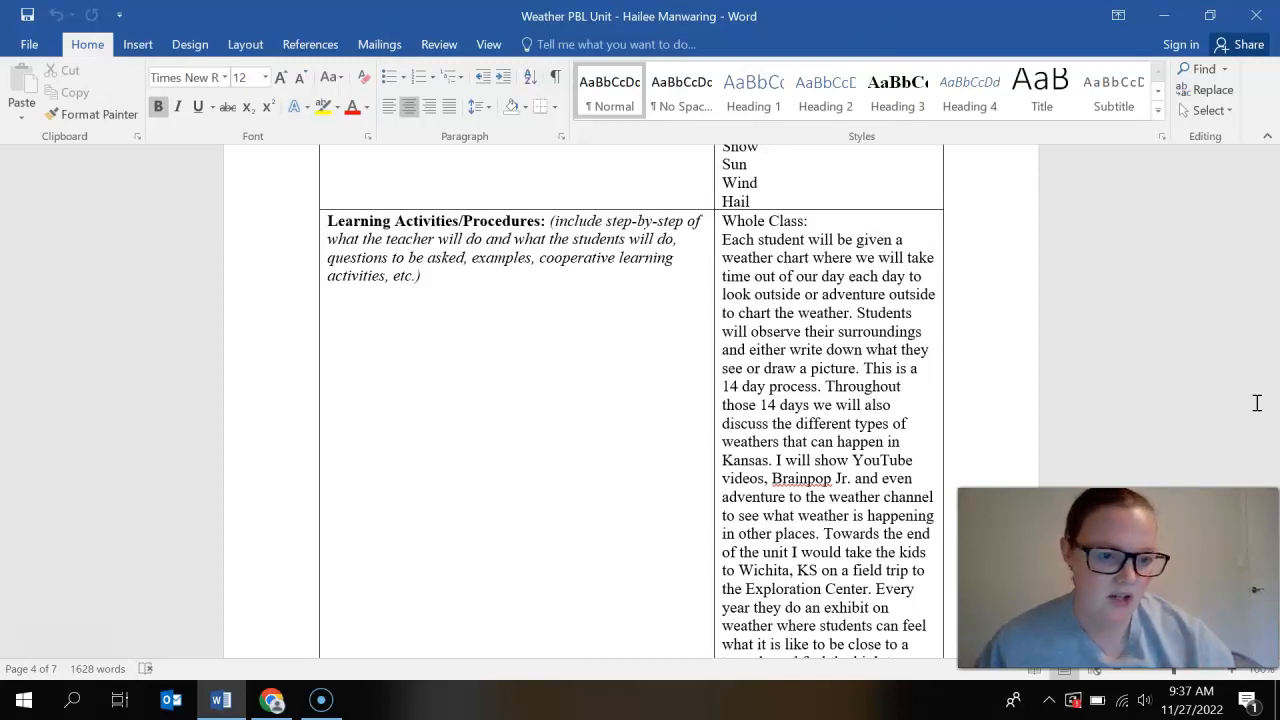
mouse_move(1246, 400)
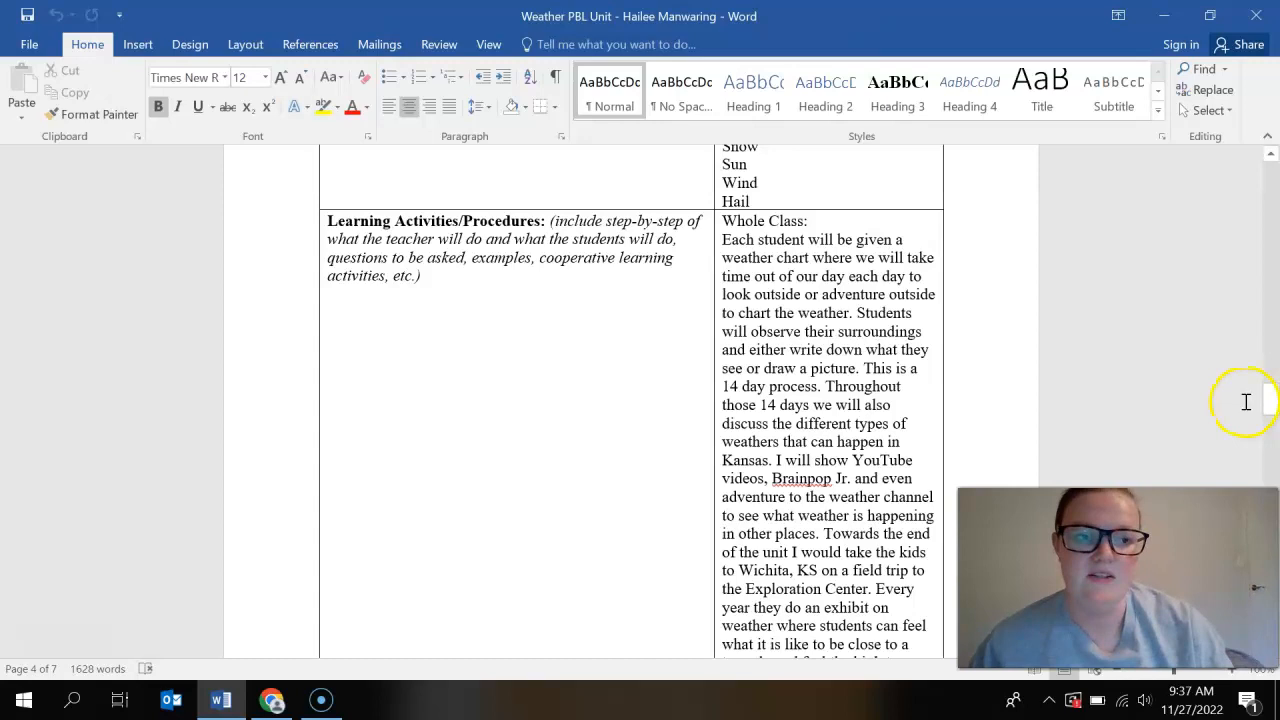
scroll("down", 3)
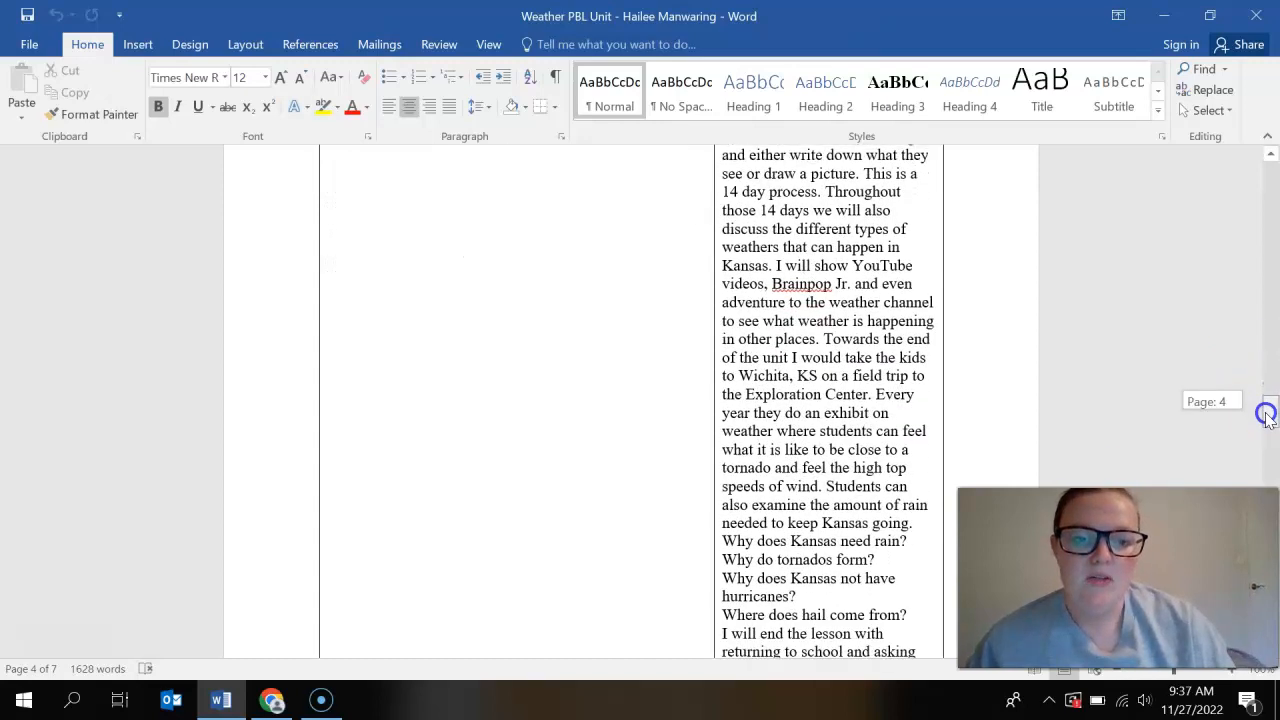
scroll("down", 3)
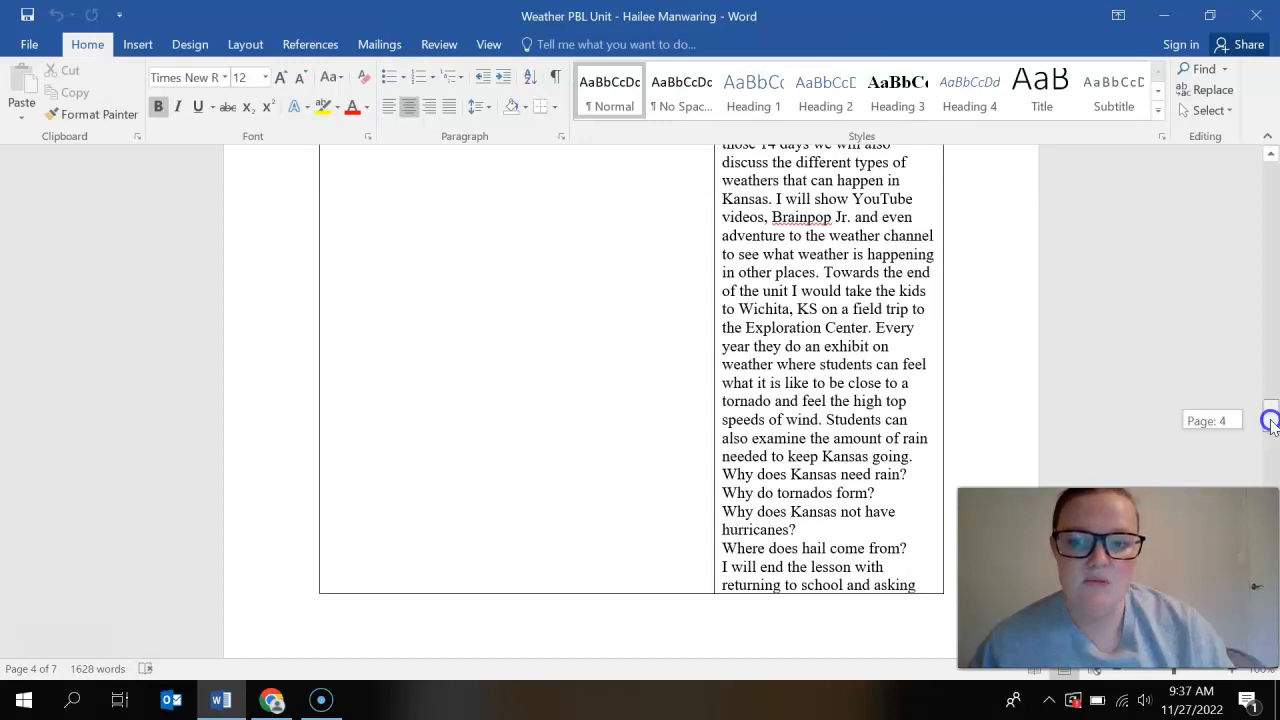
scroll("down", 3)
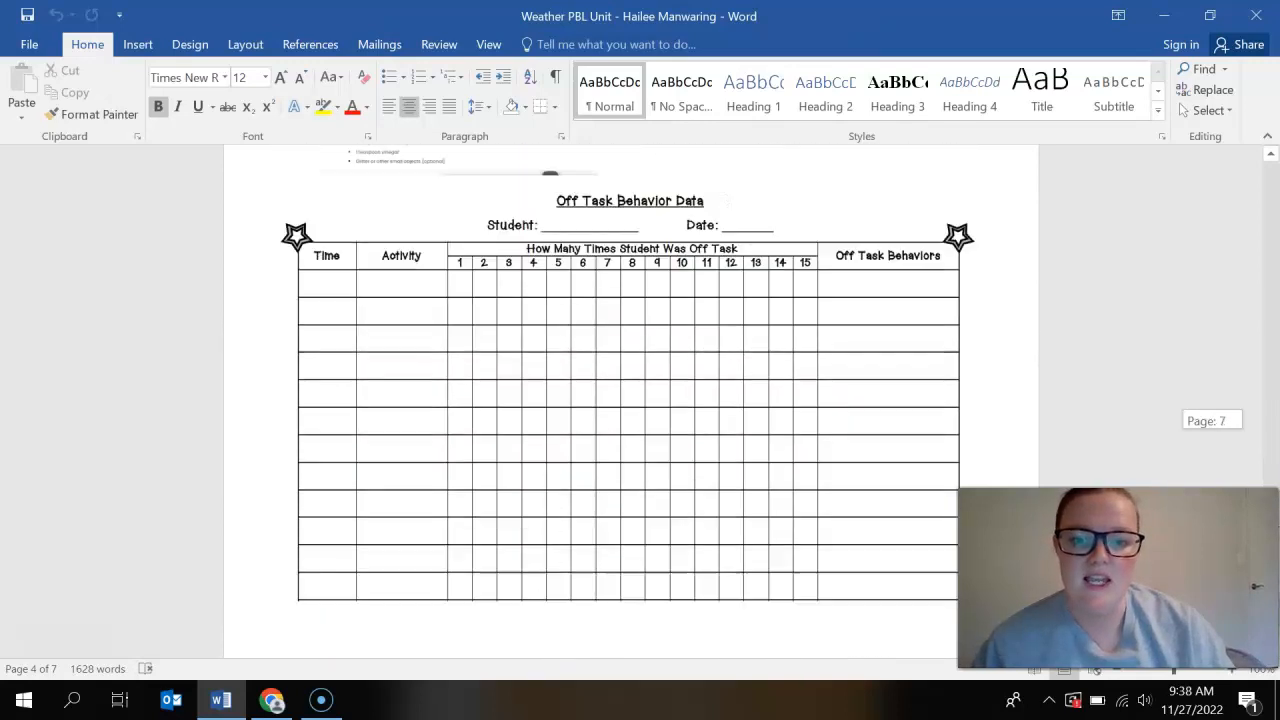
scroll("up", 3)
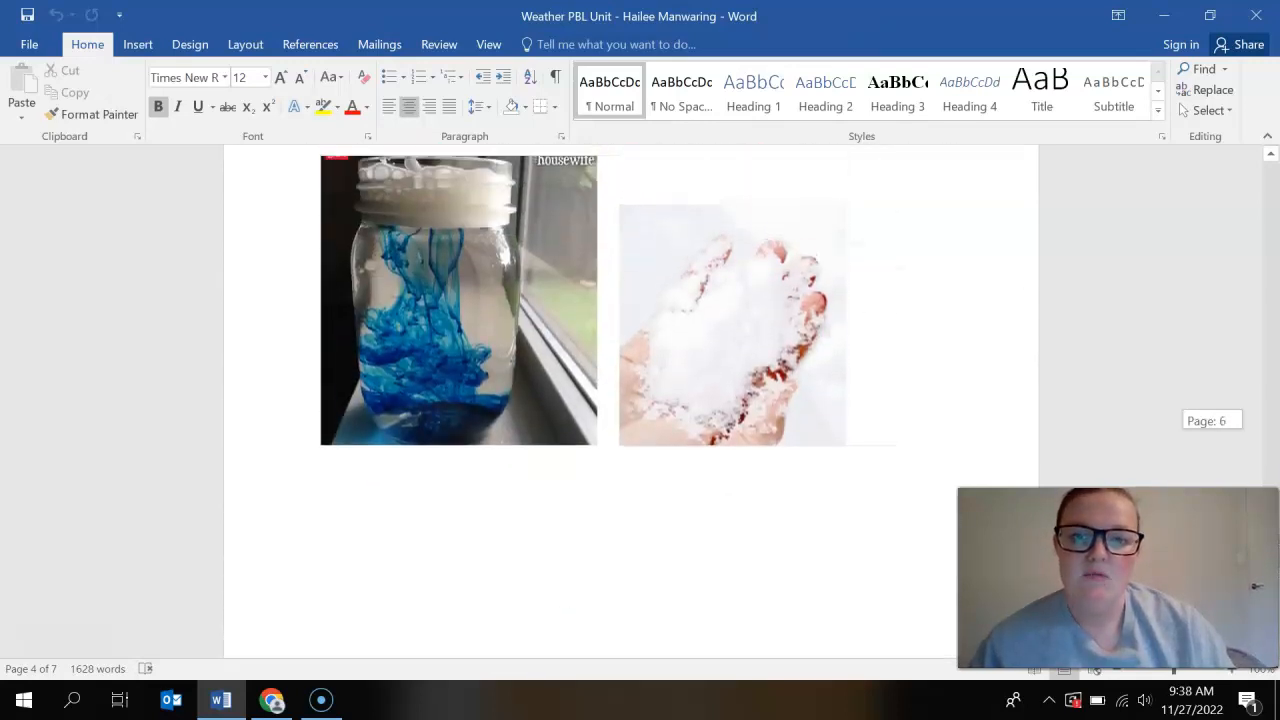
scroll("down", 3)
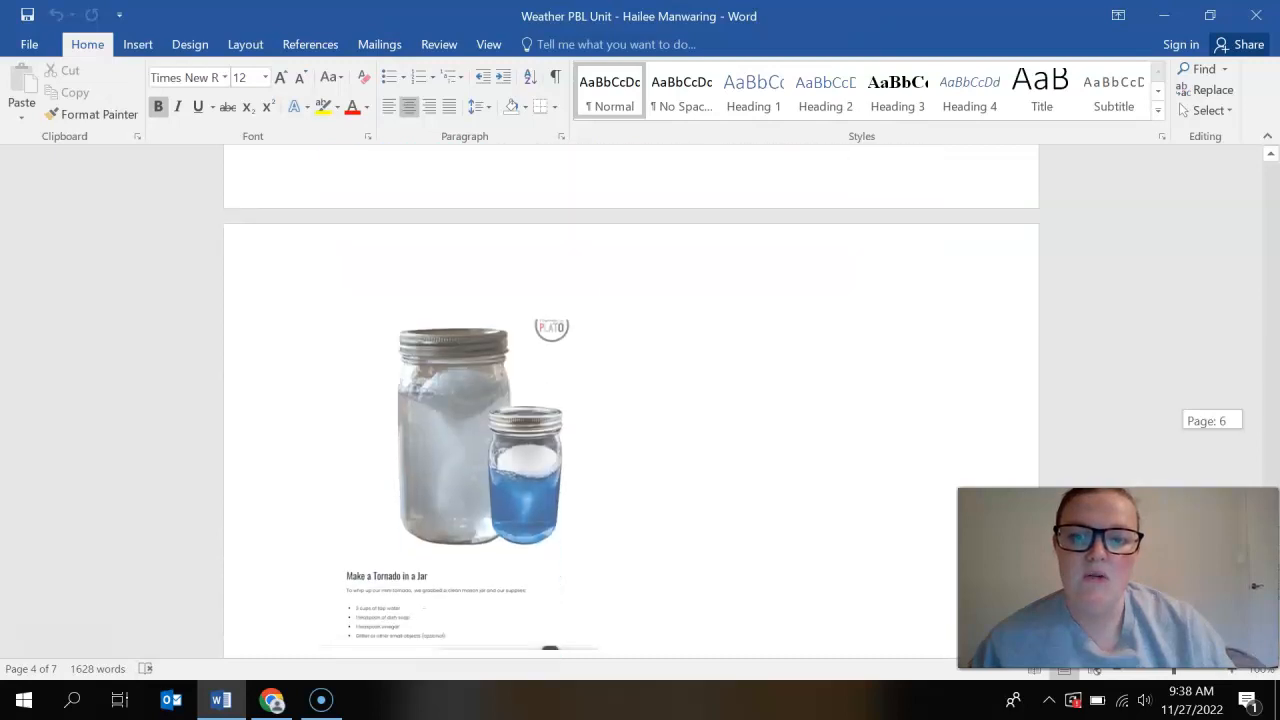
scroll("down", 3)
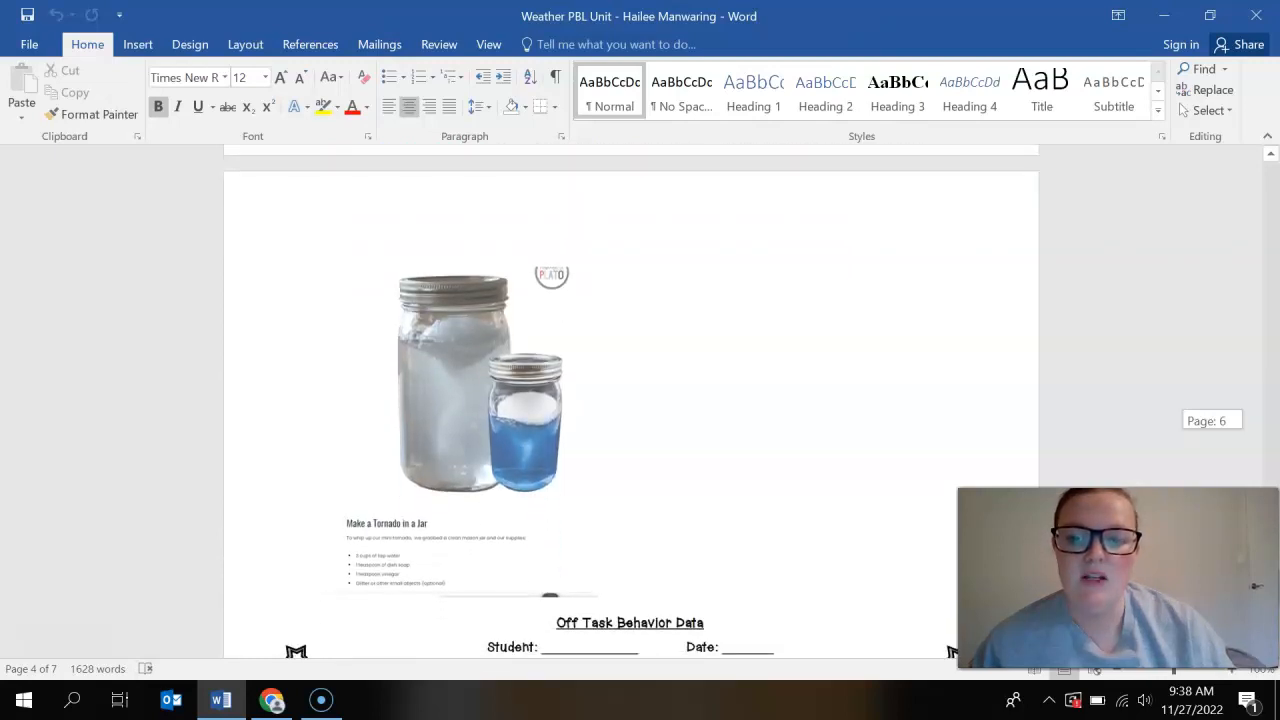
scroll("down", 3)
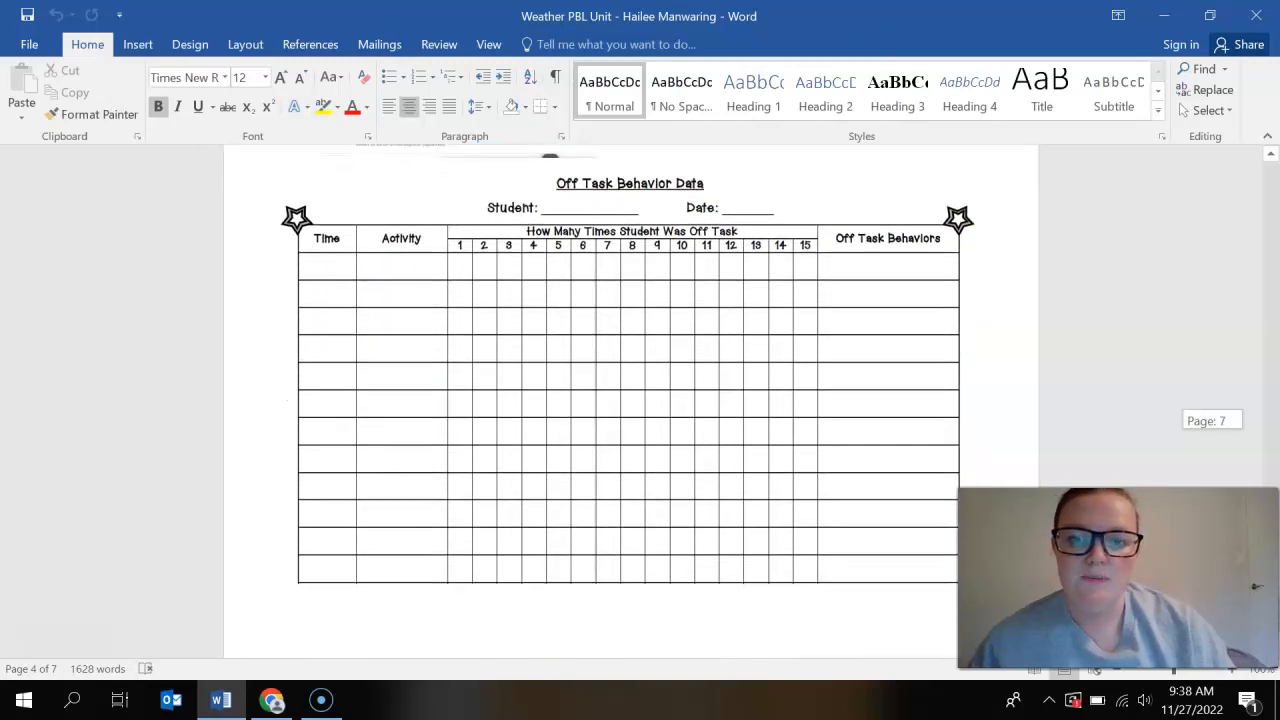
scroll("up", 3)
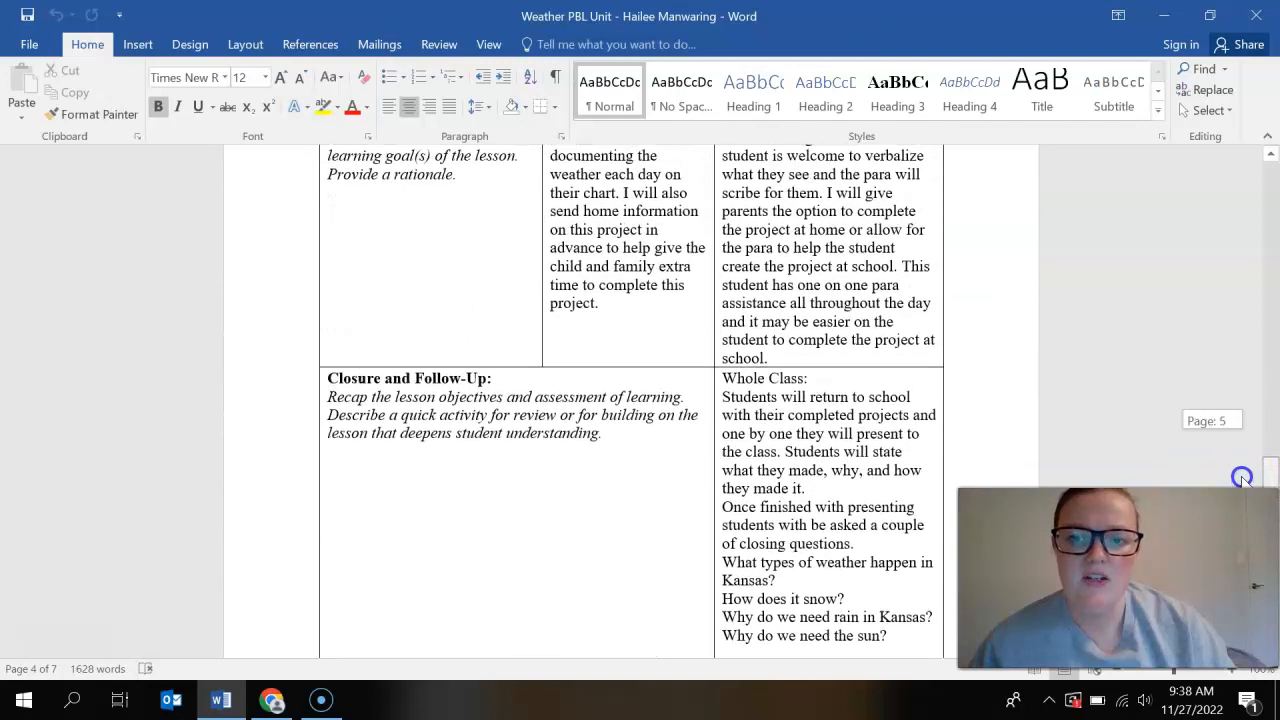
scroll("up", 3)
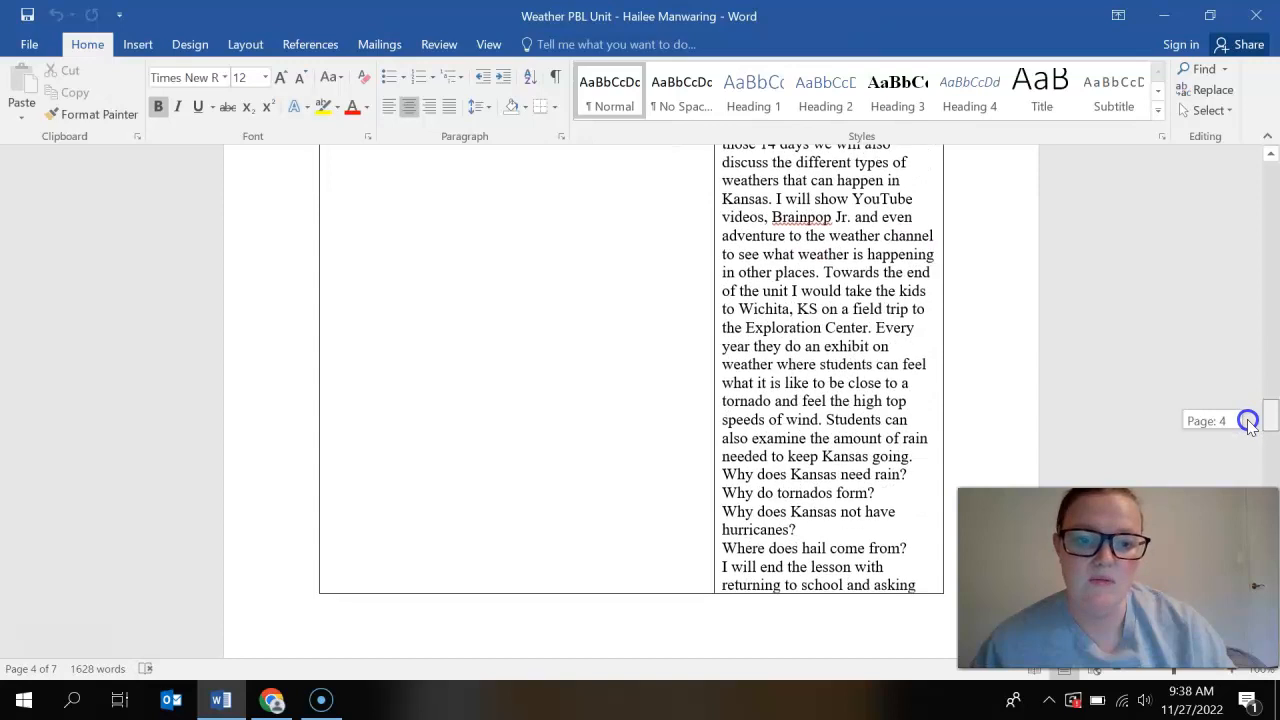
scroll("down", 3)
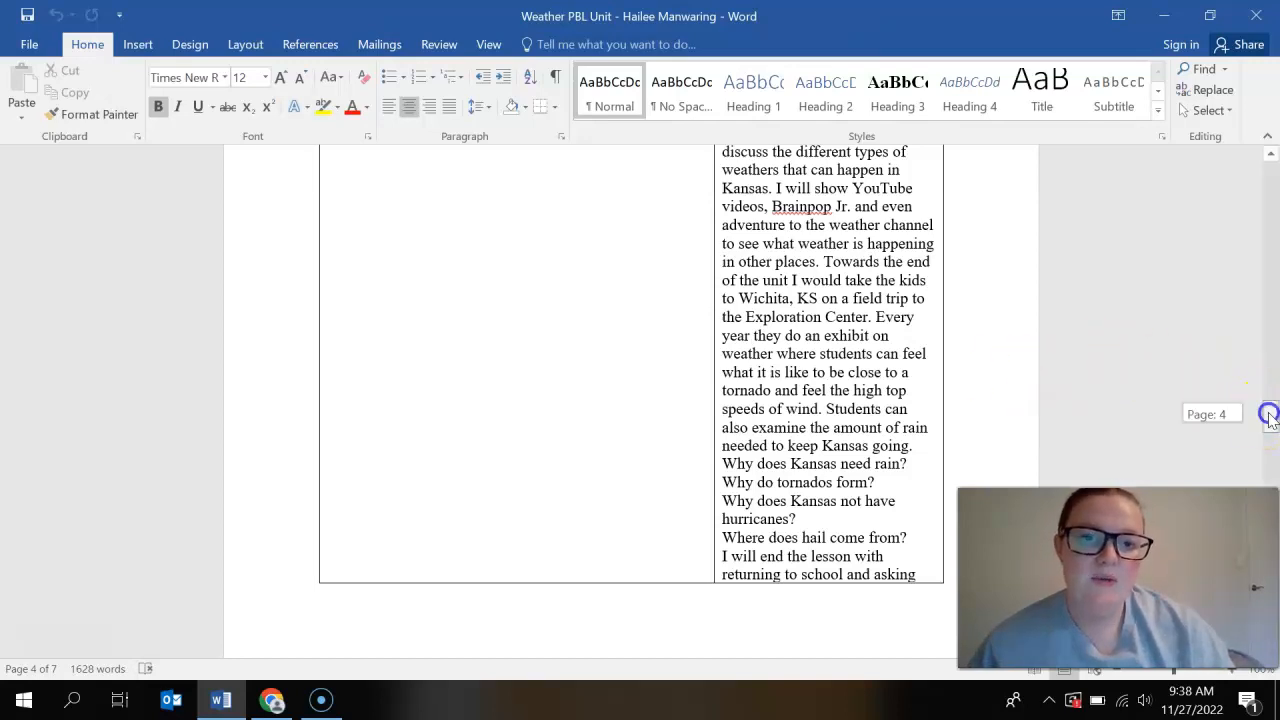
scroll("up", 3)
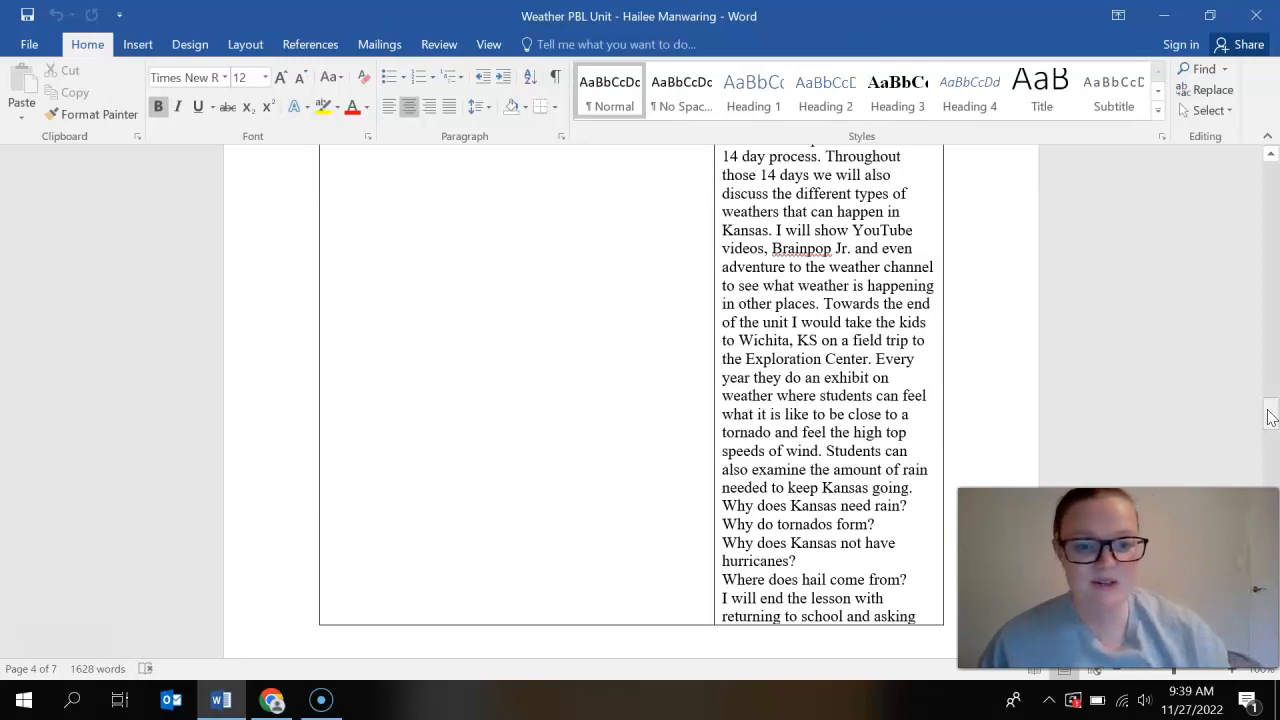
- Scroll to page 5 showing the at-home weather model task and Focus Student 1 and 2 differentiation
left_click(884, 512)
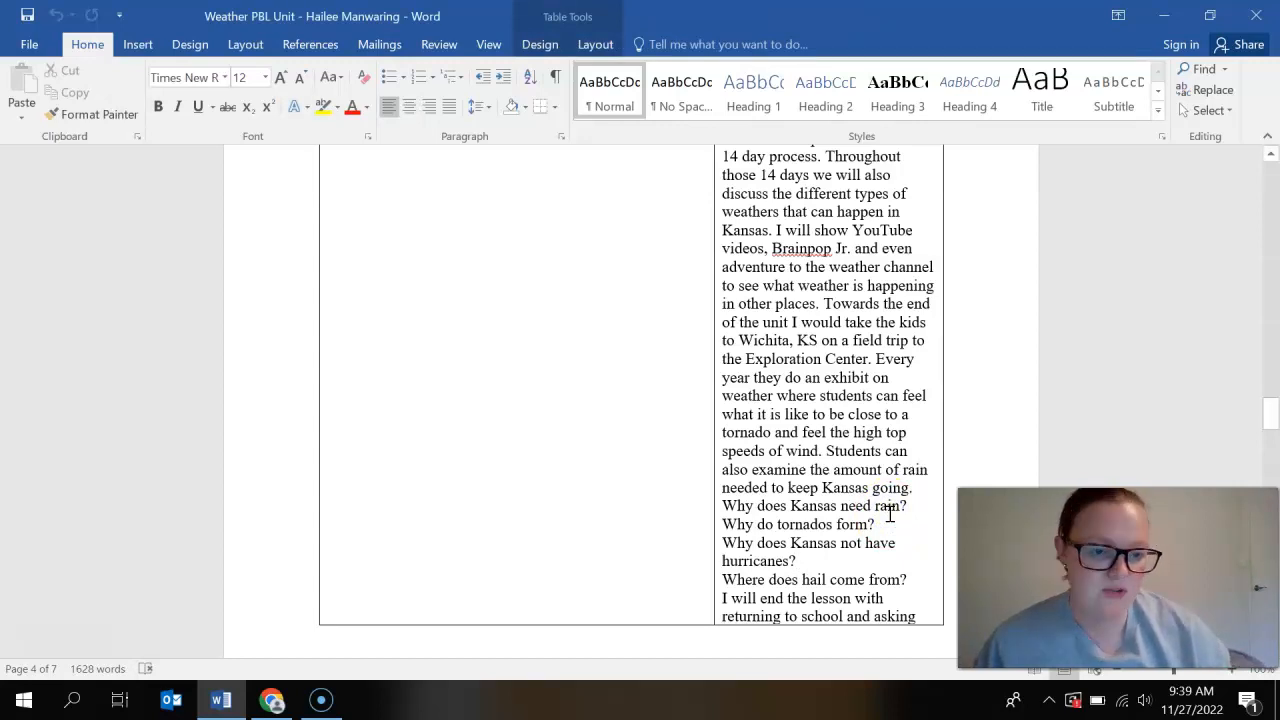
scroll("down", 3)
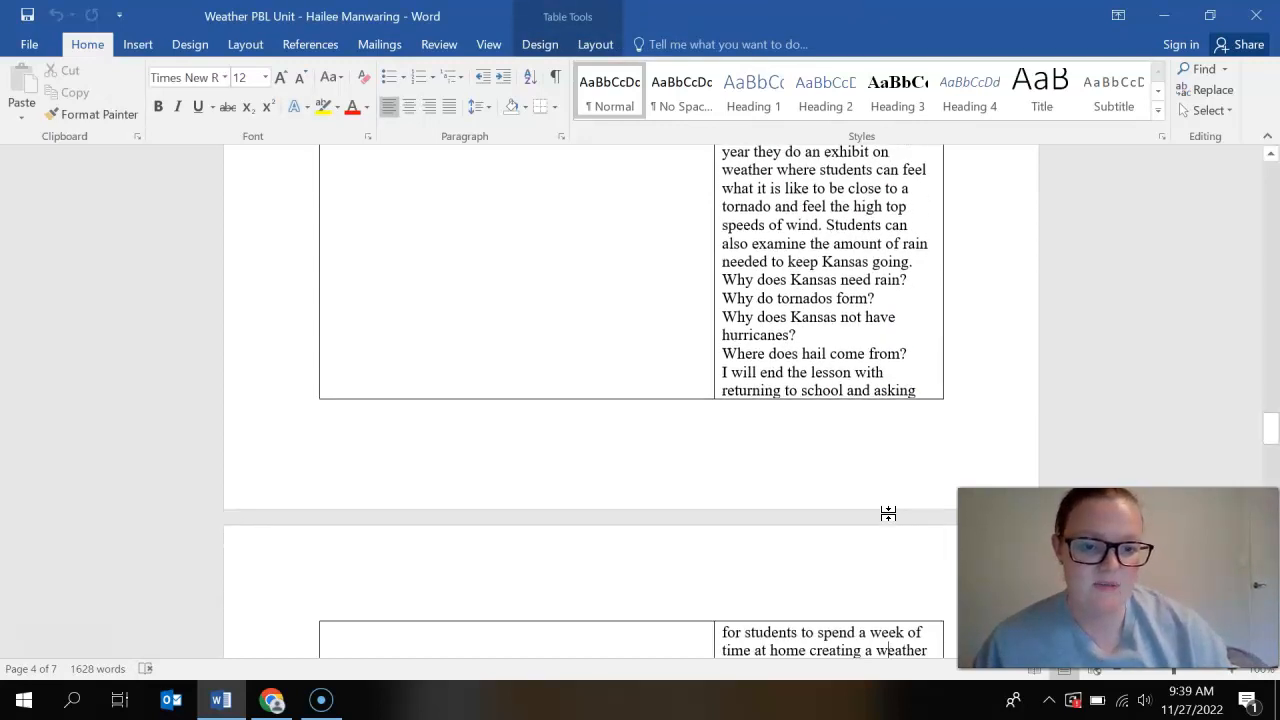
scroll("down", 3)
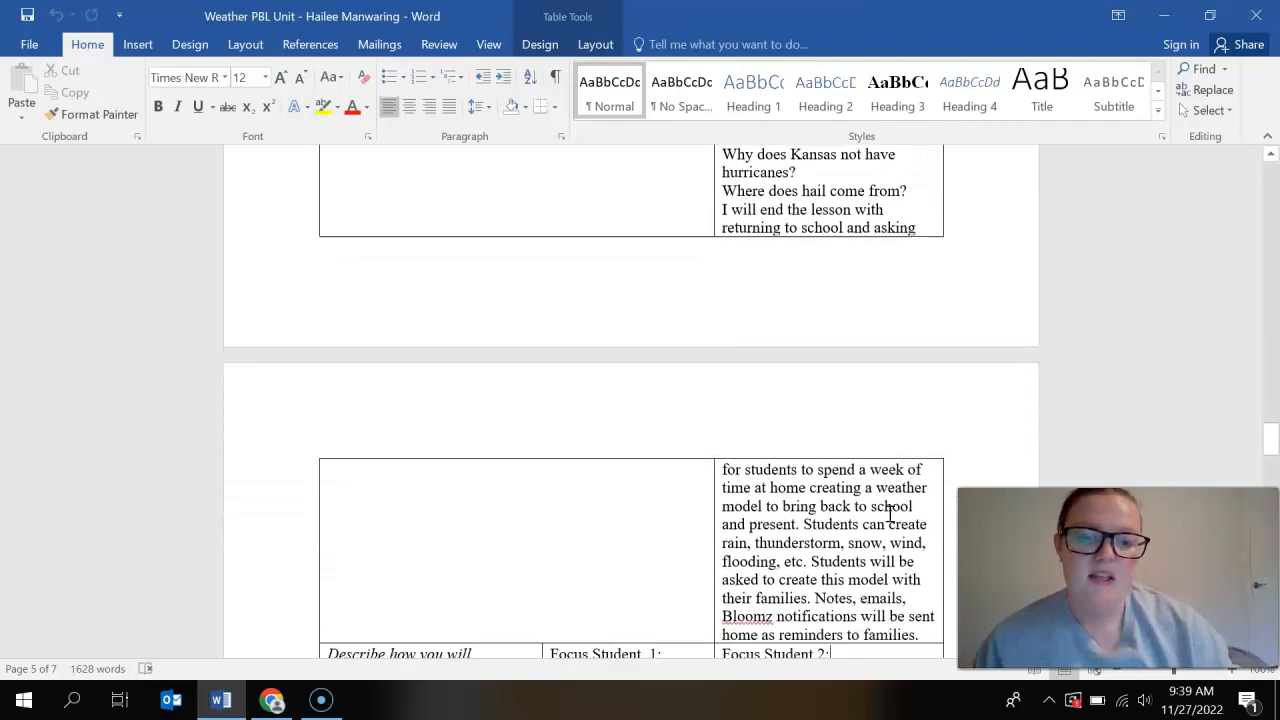
scroll("down", 3)
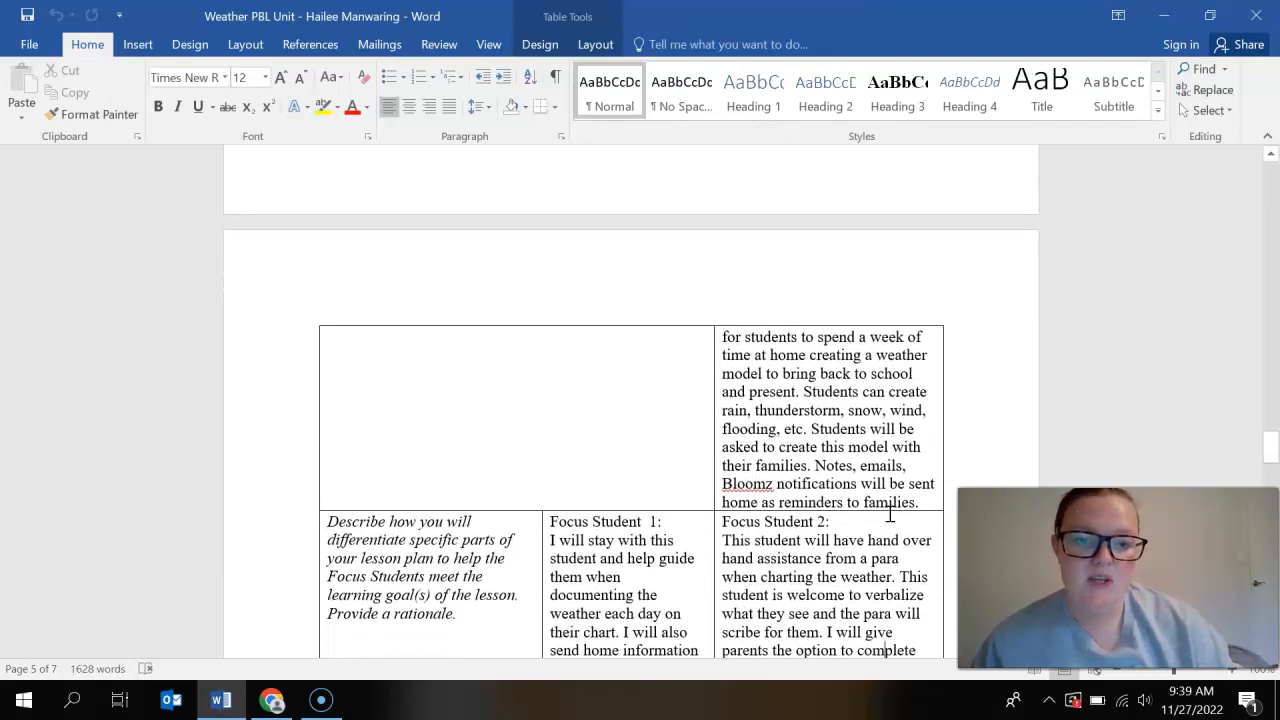
scroll("down", 3)
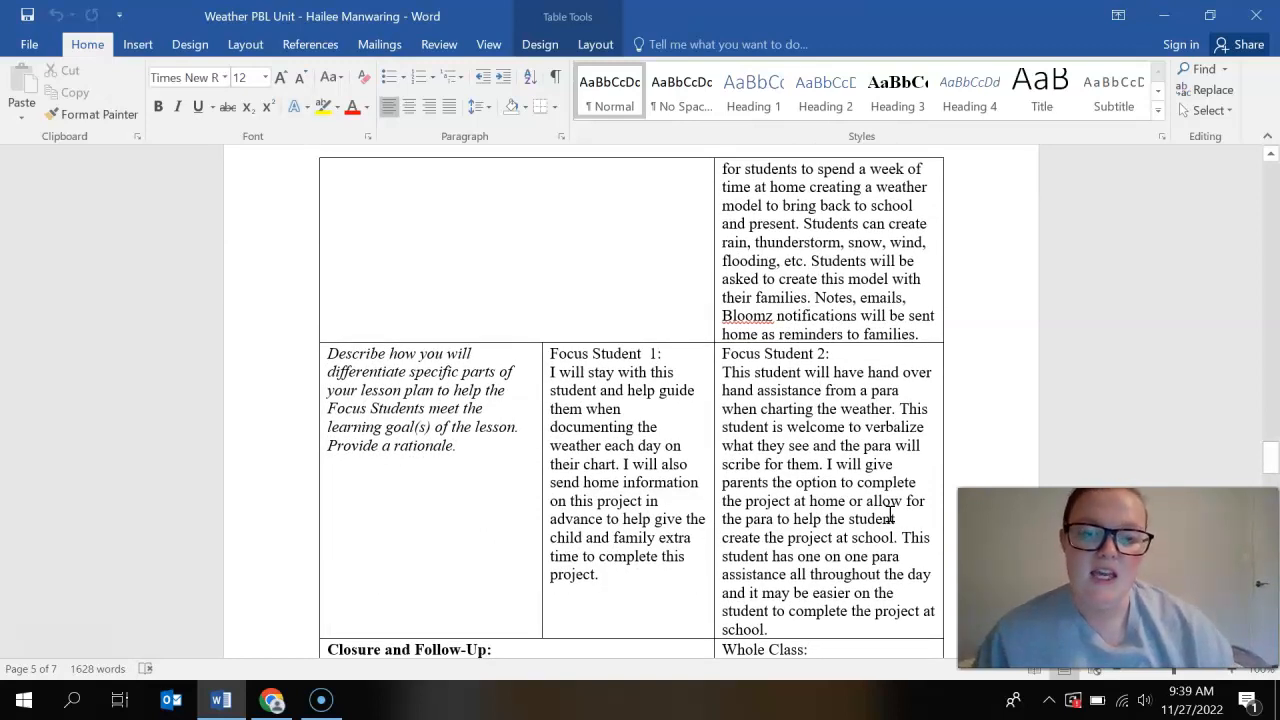
left_click(810, 648)
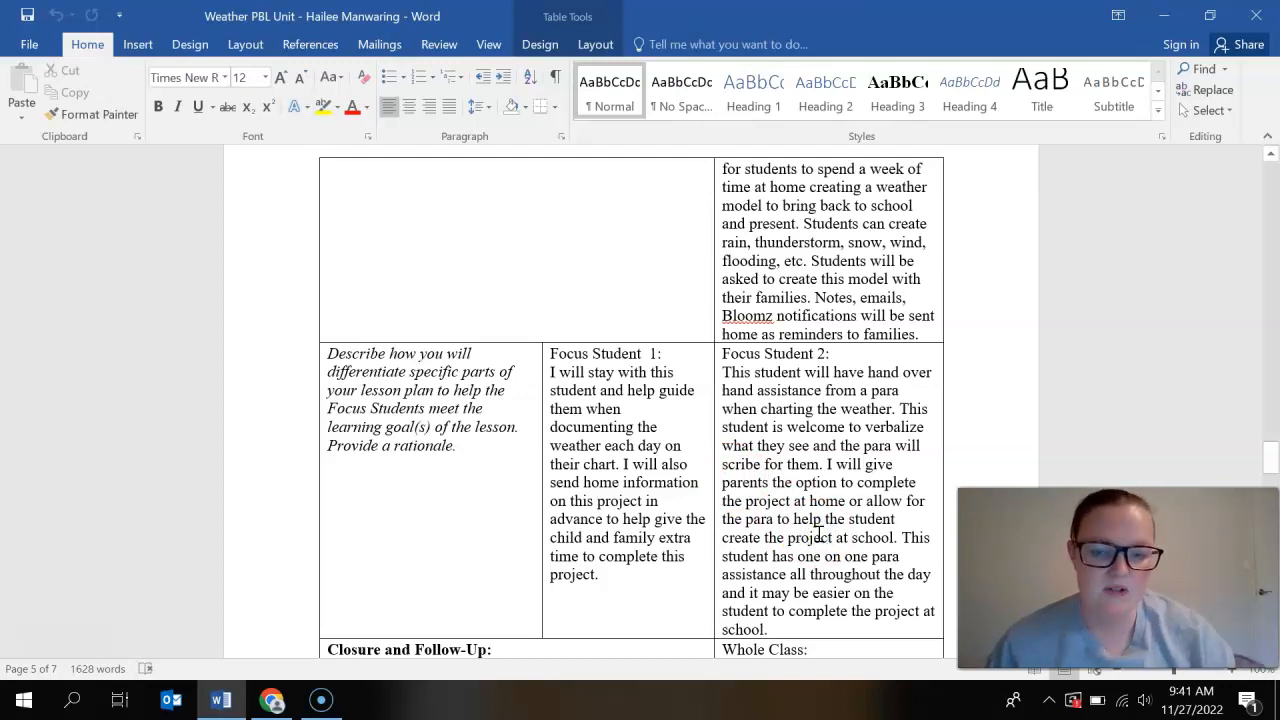
- Scroll past the closure review text to the evidence-collection row for Focus Students 1 and 2
scroll("down", 3)
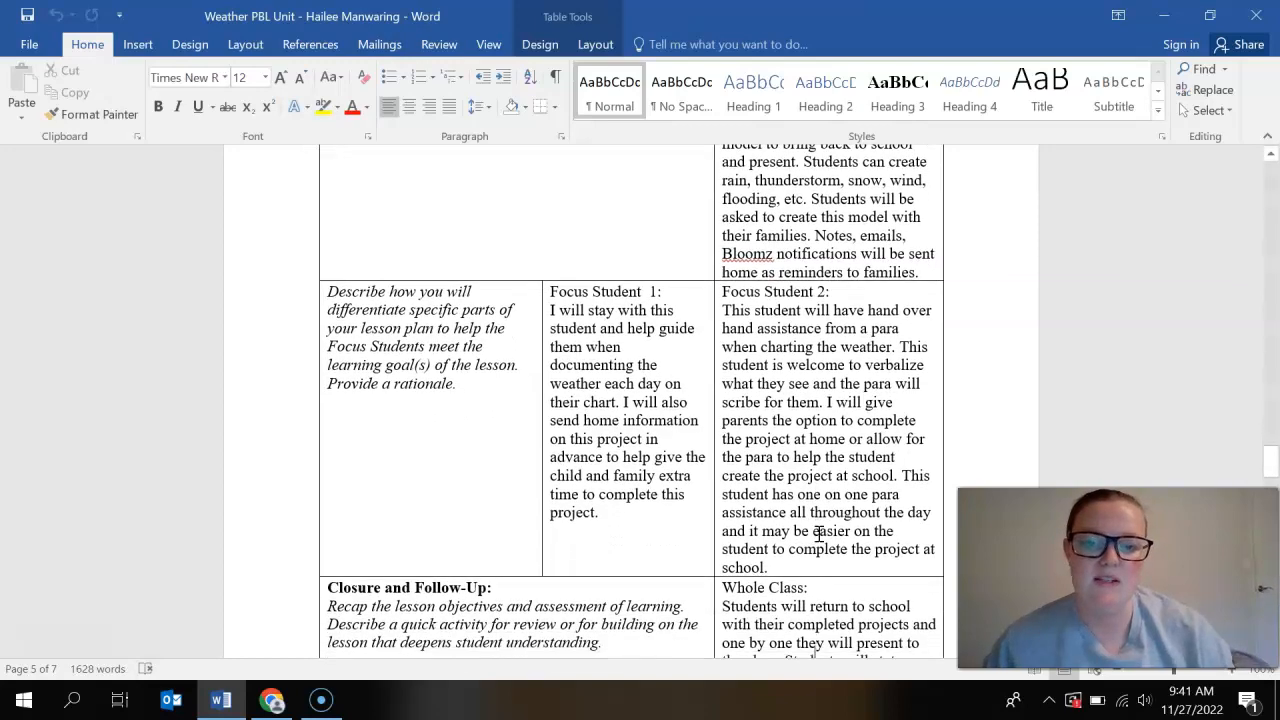
scroll("down", 3)
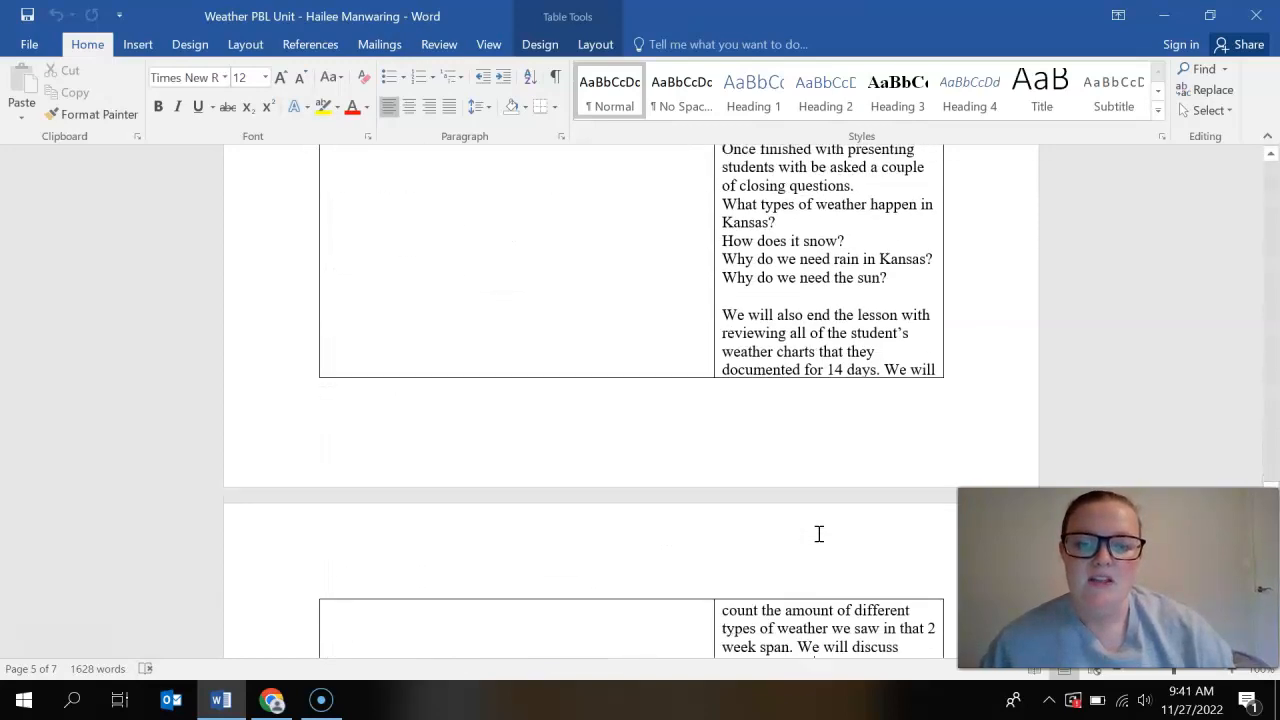
scroll("down", 3)
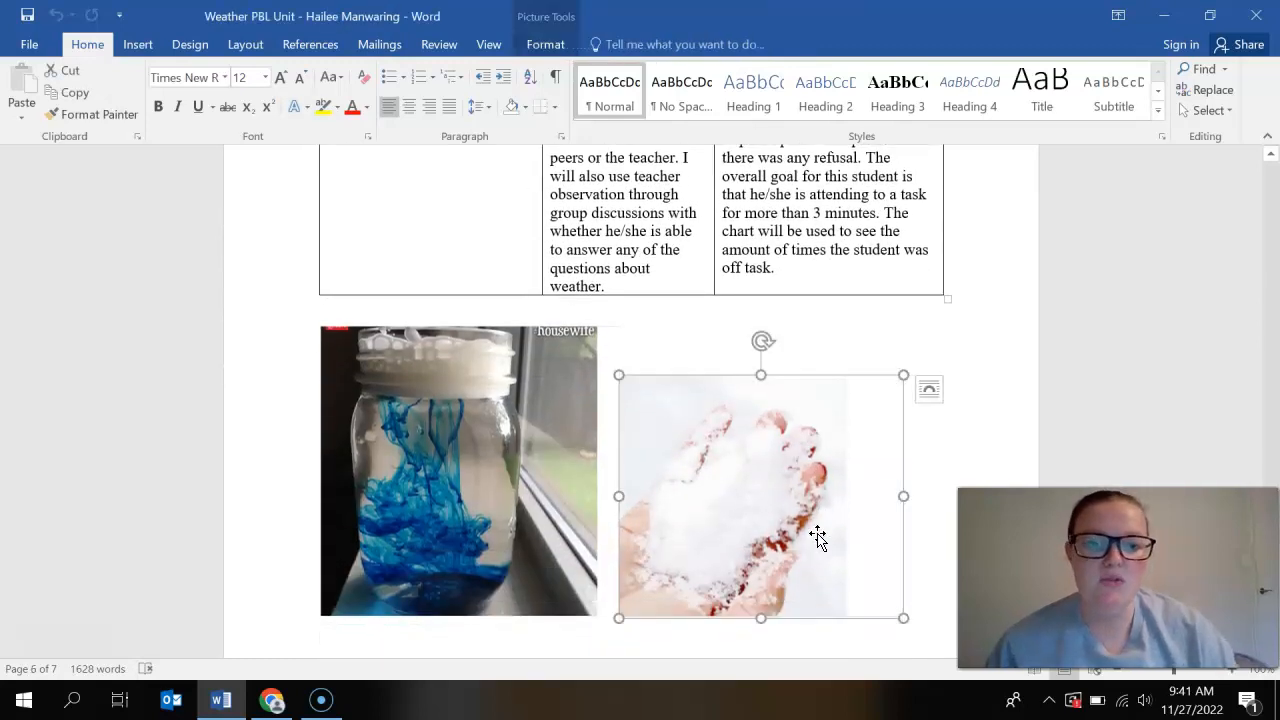
scroll("up", 3)
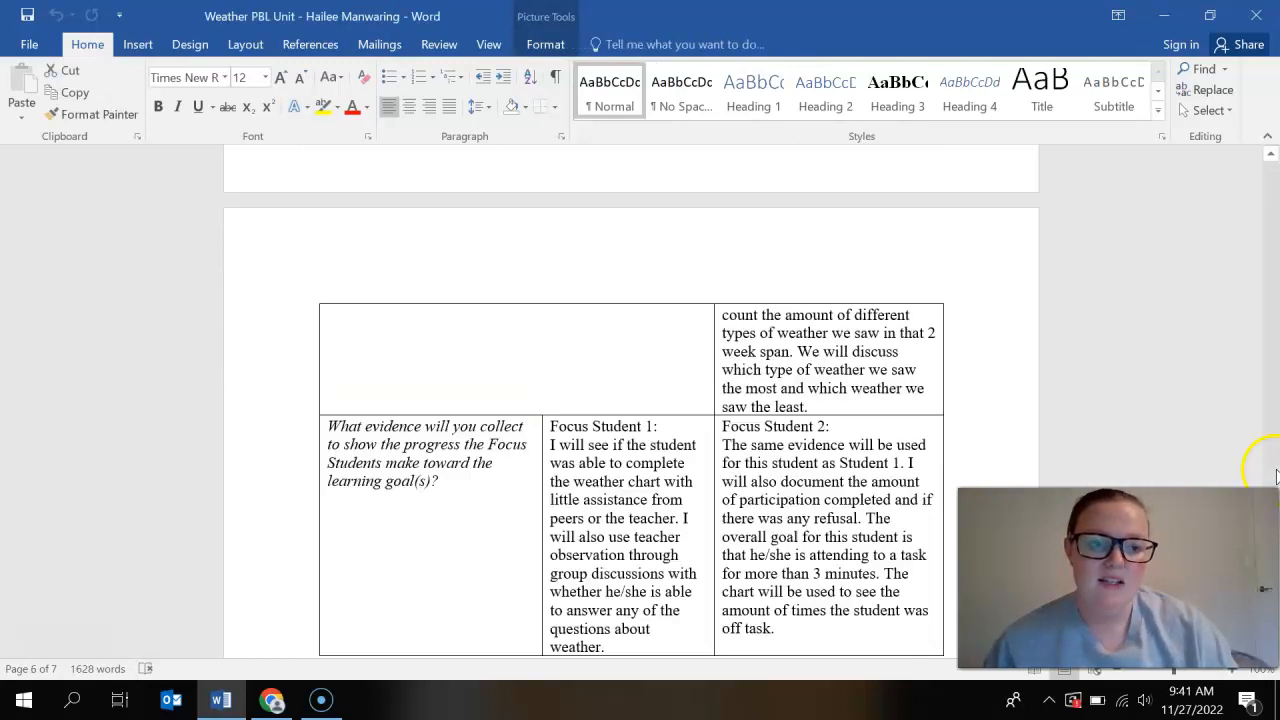
scroll("up", 3)
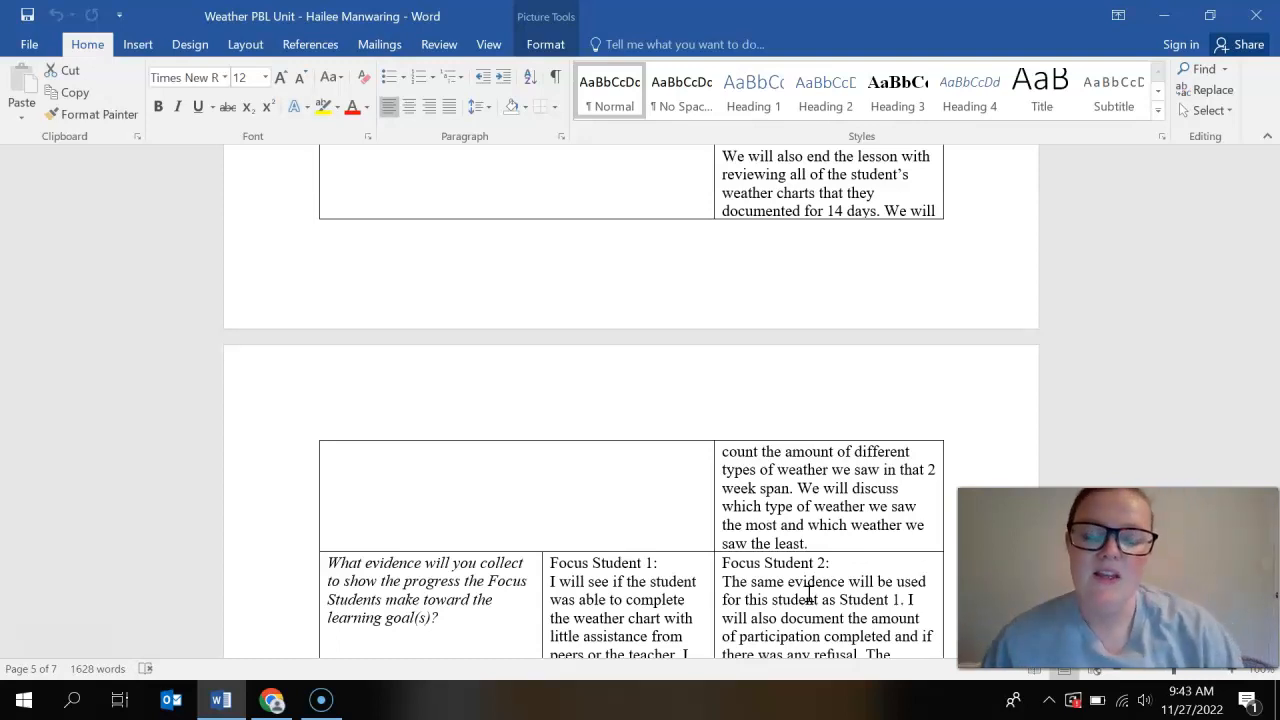
- Scroll back to the first page with the title, subject area and Kansas Content Area Standards table
left_click(810, 590)
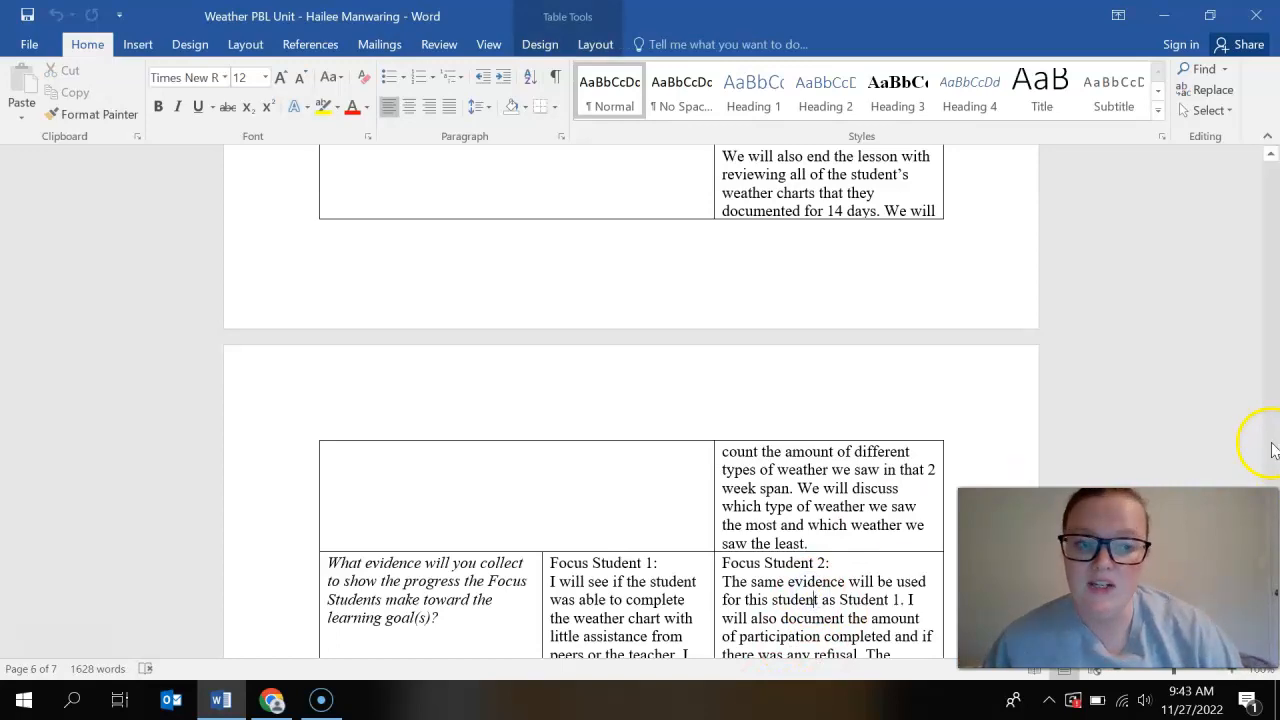
scroll("up", 3)
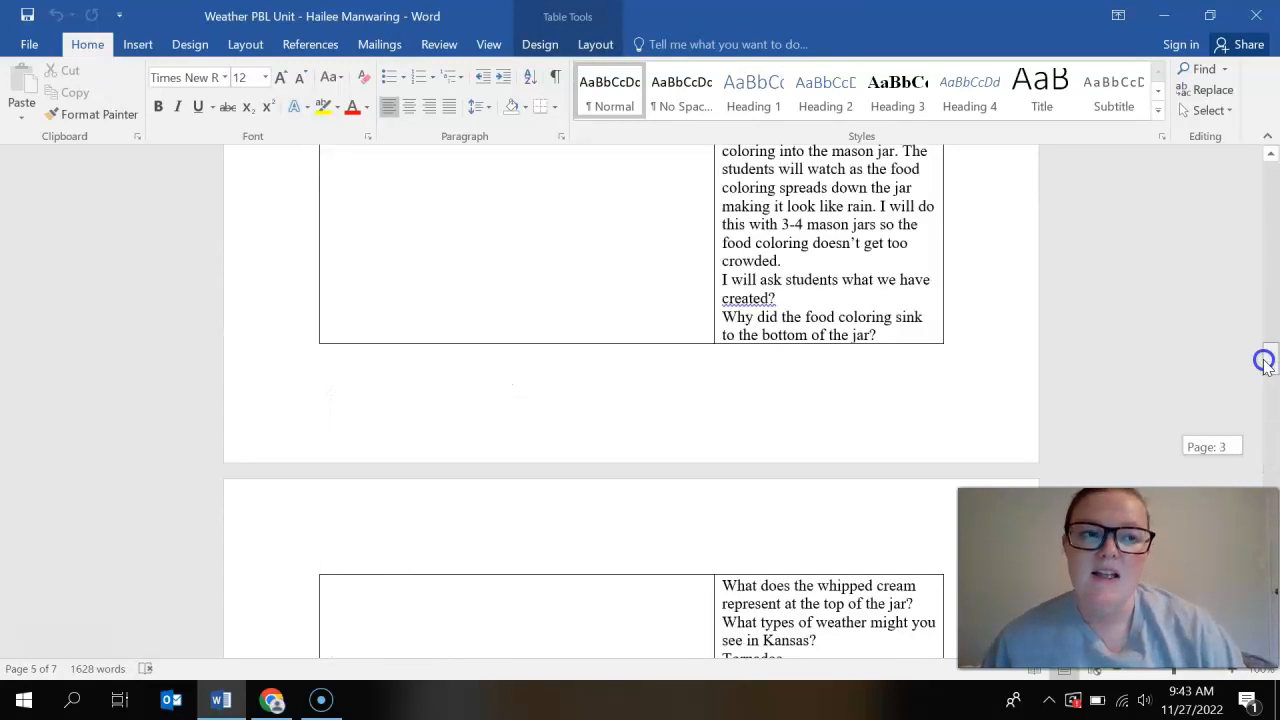
scroll("up", 3)
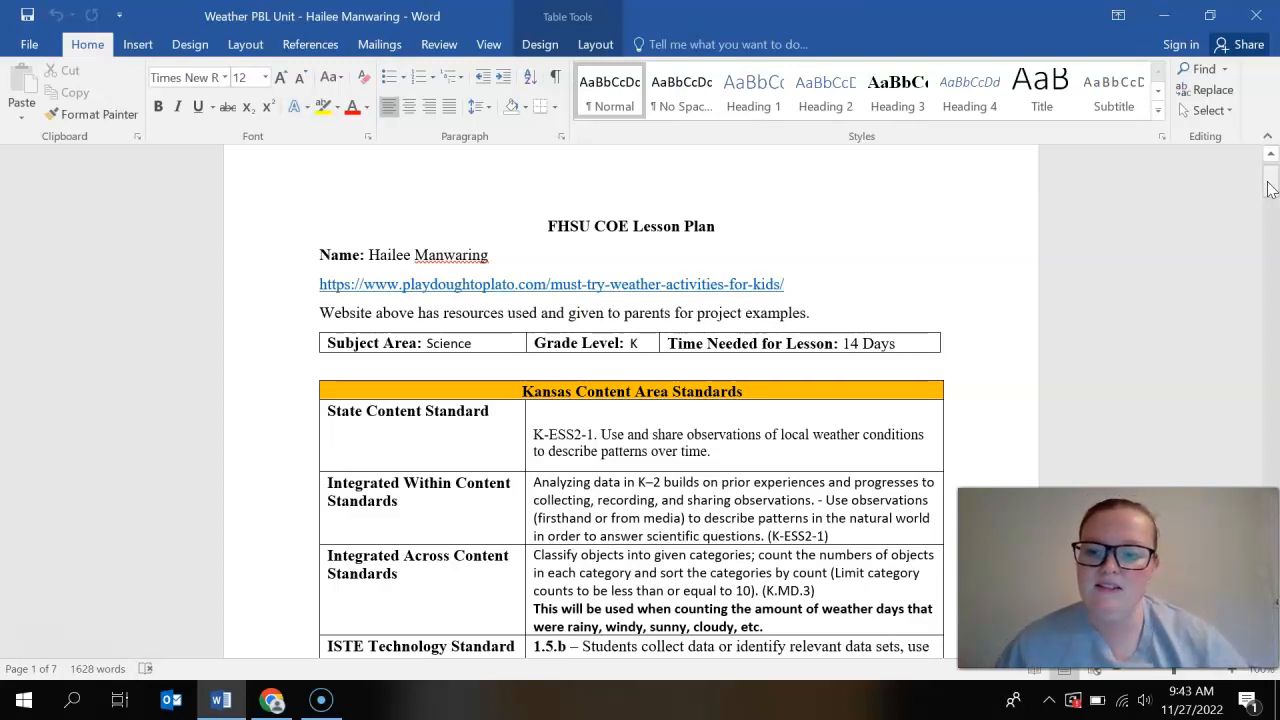
mouse_move(1040, 368)
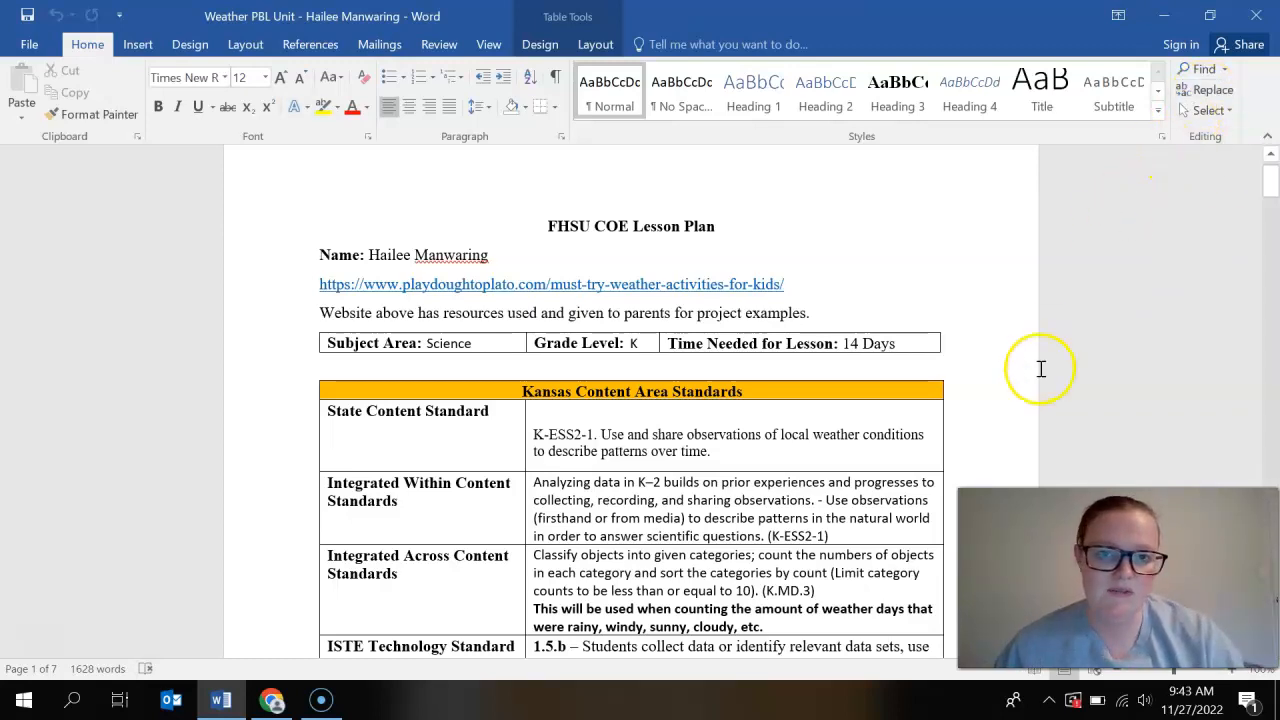
mouse_move(1040, 368)
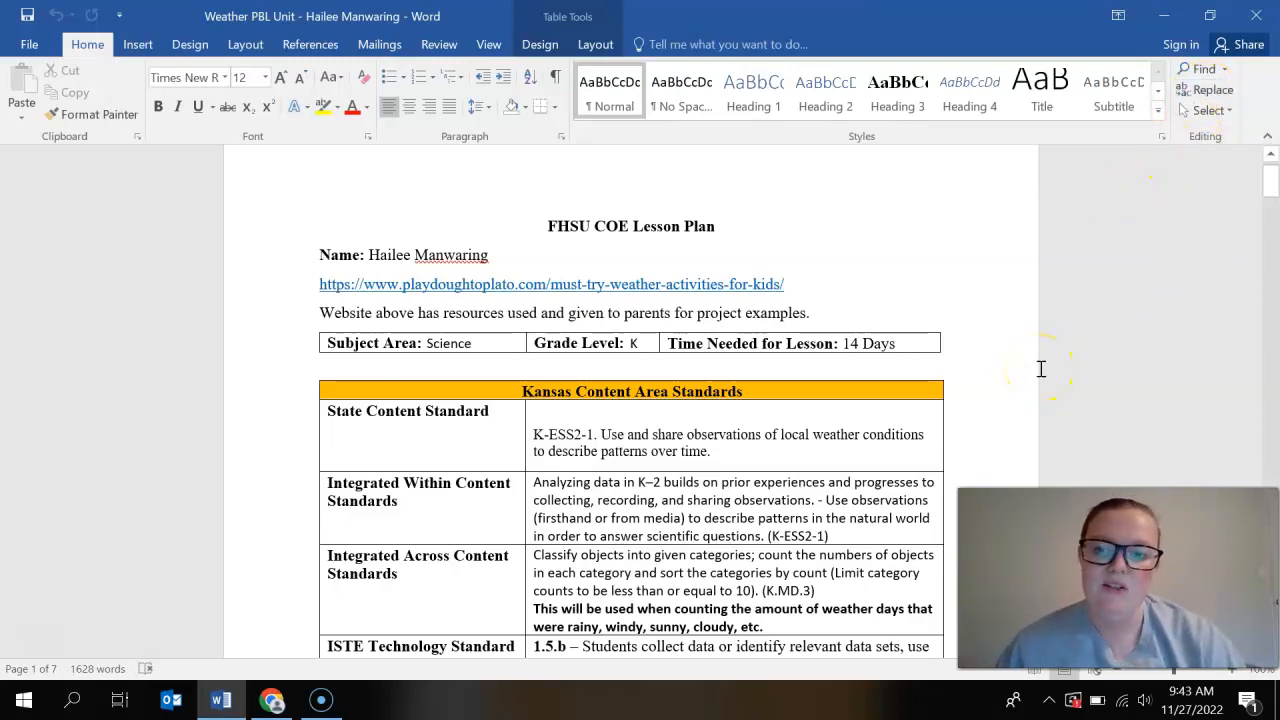